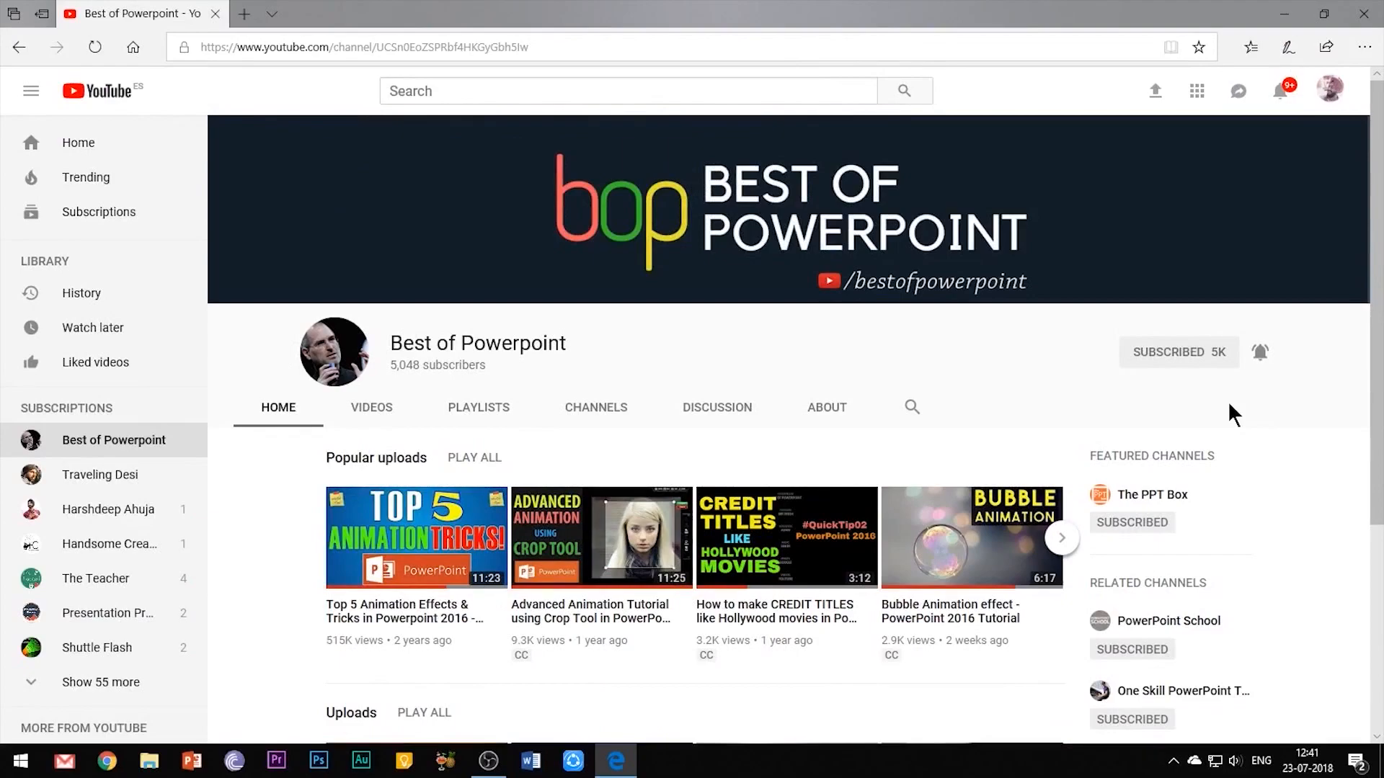
# Scroll the thumbnail pane to the end and show the deck's final slide, 247
pyautogui.click(380, 765)
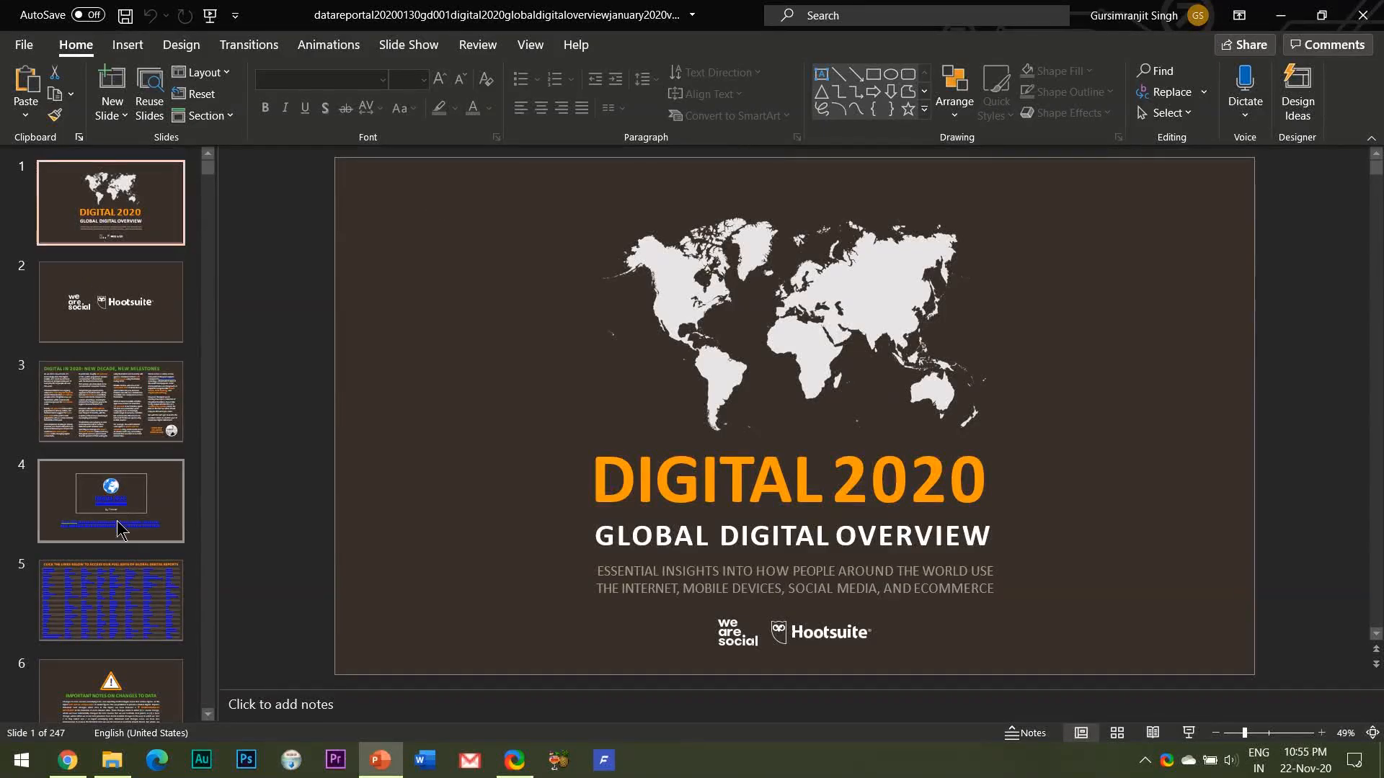
pyautogui.scroll(-3)
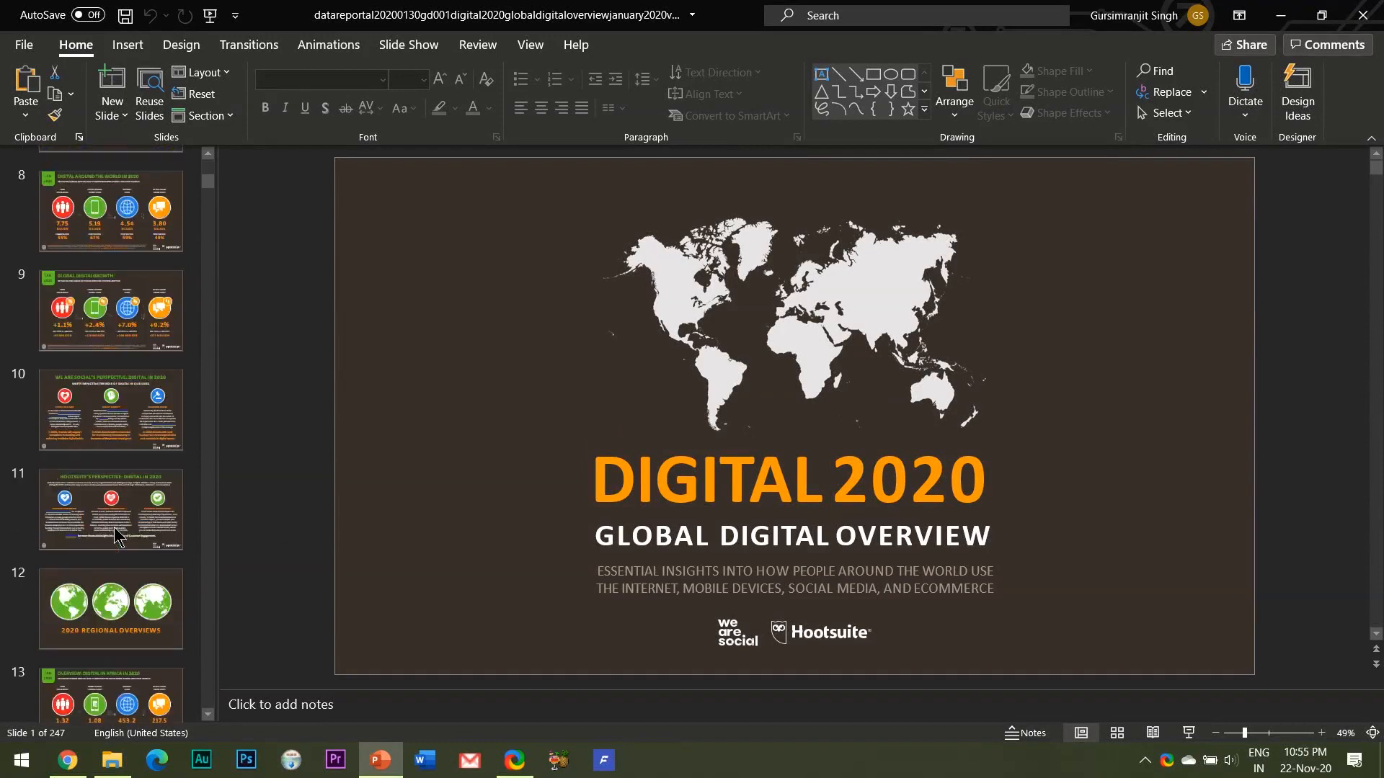
pyautogui.scroll(-3)
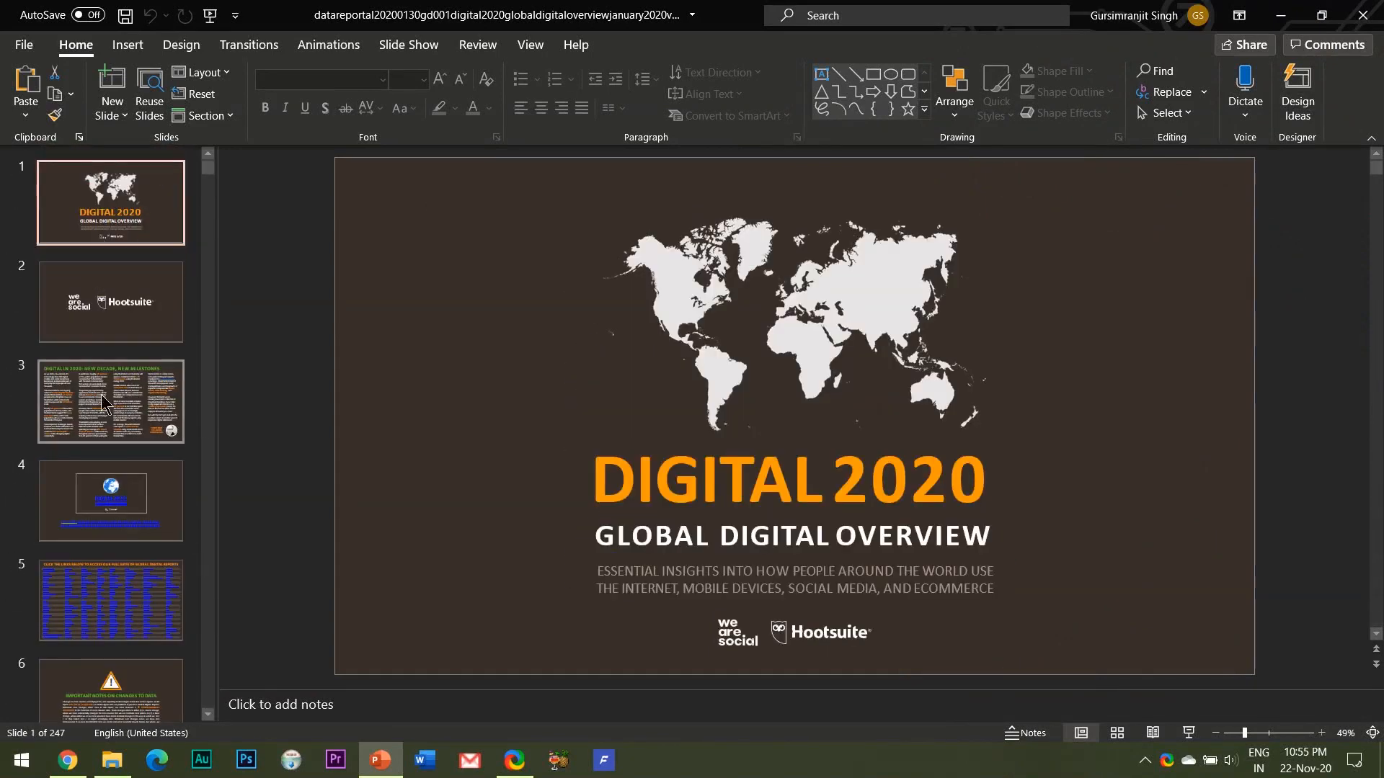
pyautogui.scroll(-3)
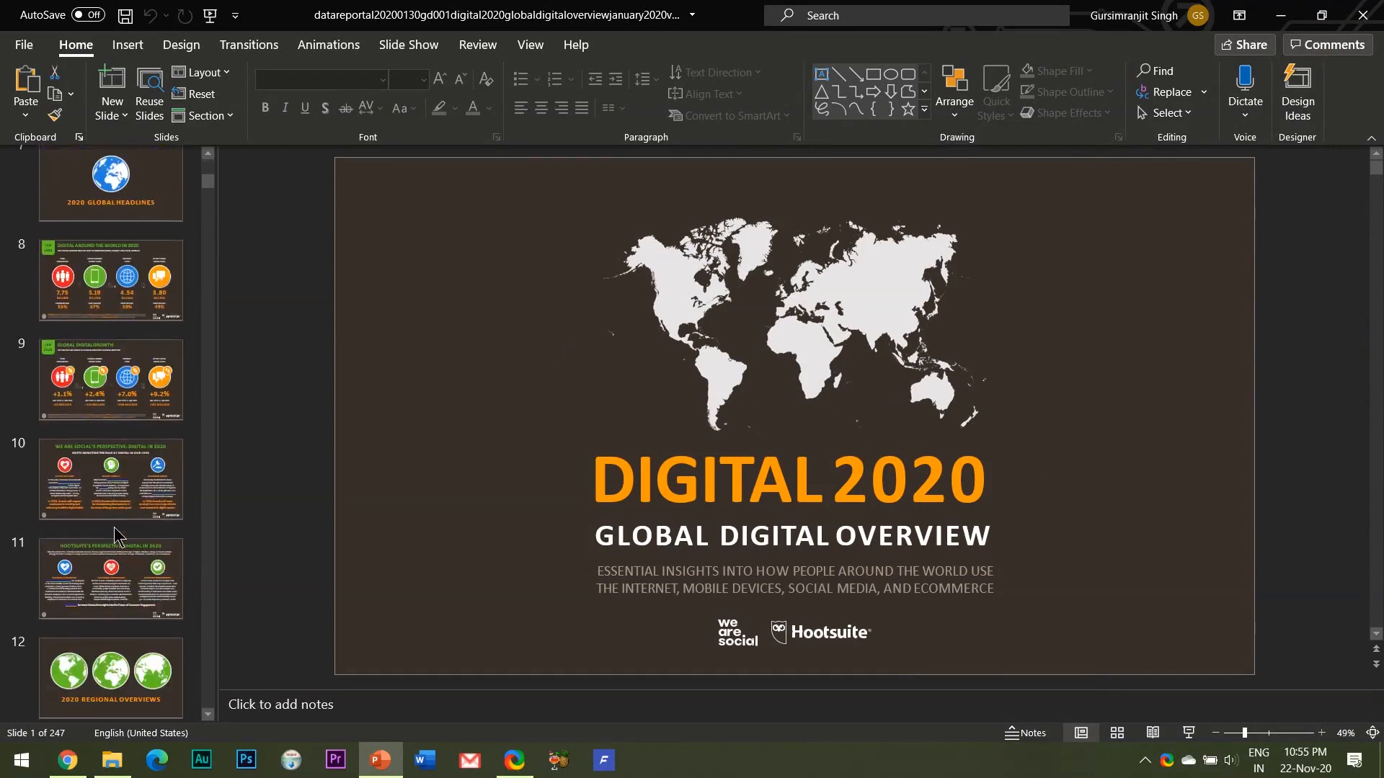
pyautogui.scroll(-3)
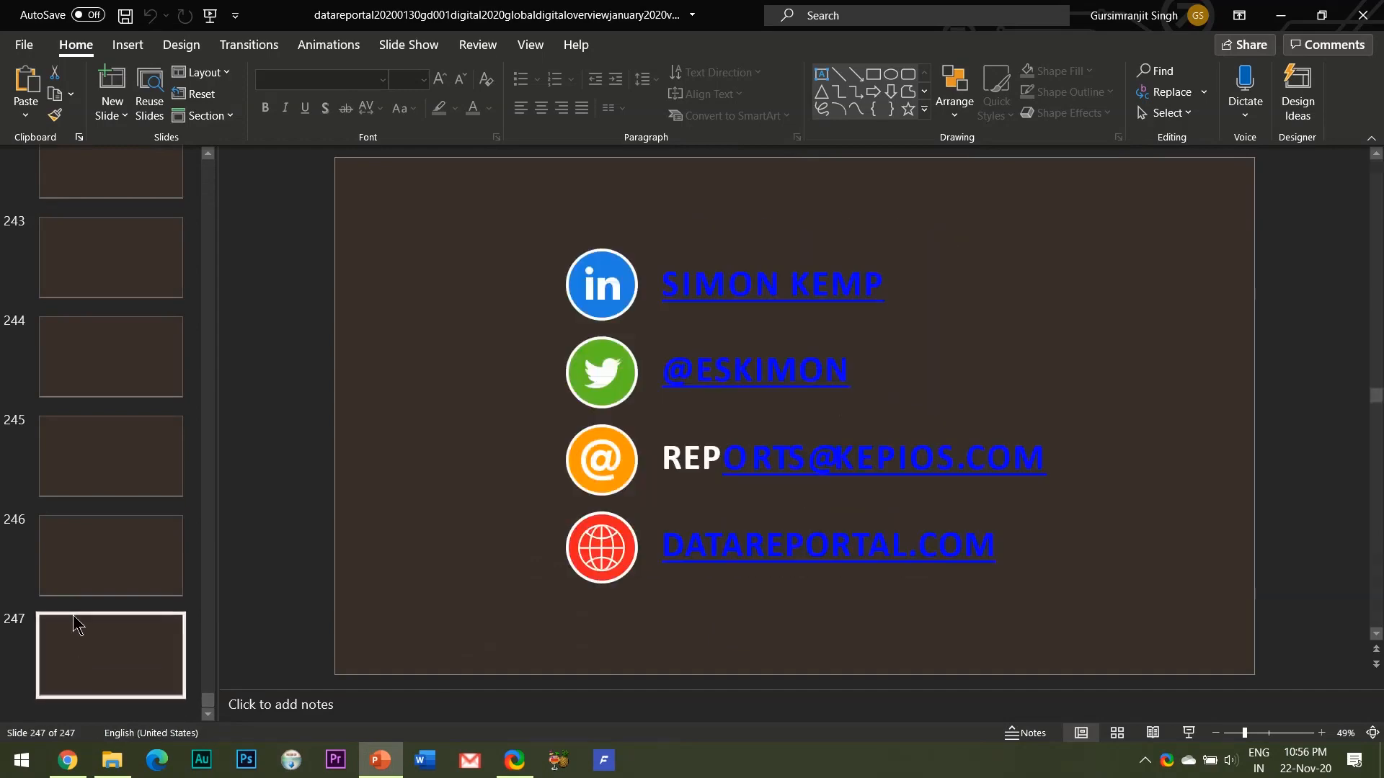
pyautogui.click(111, 555)
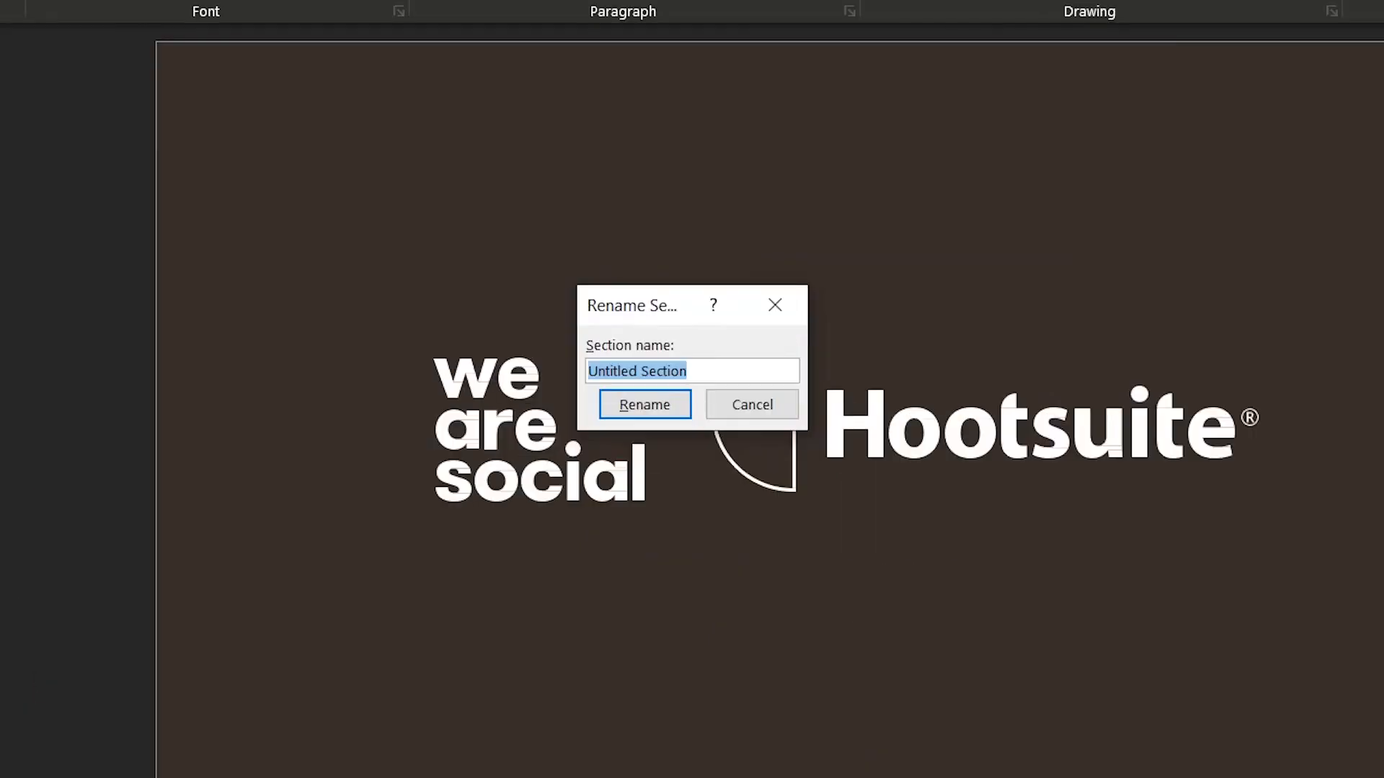
pyautogui.moveTo(801, 584)
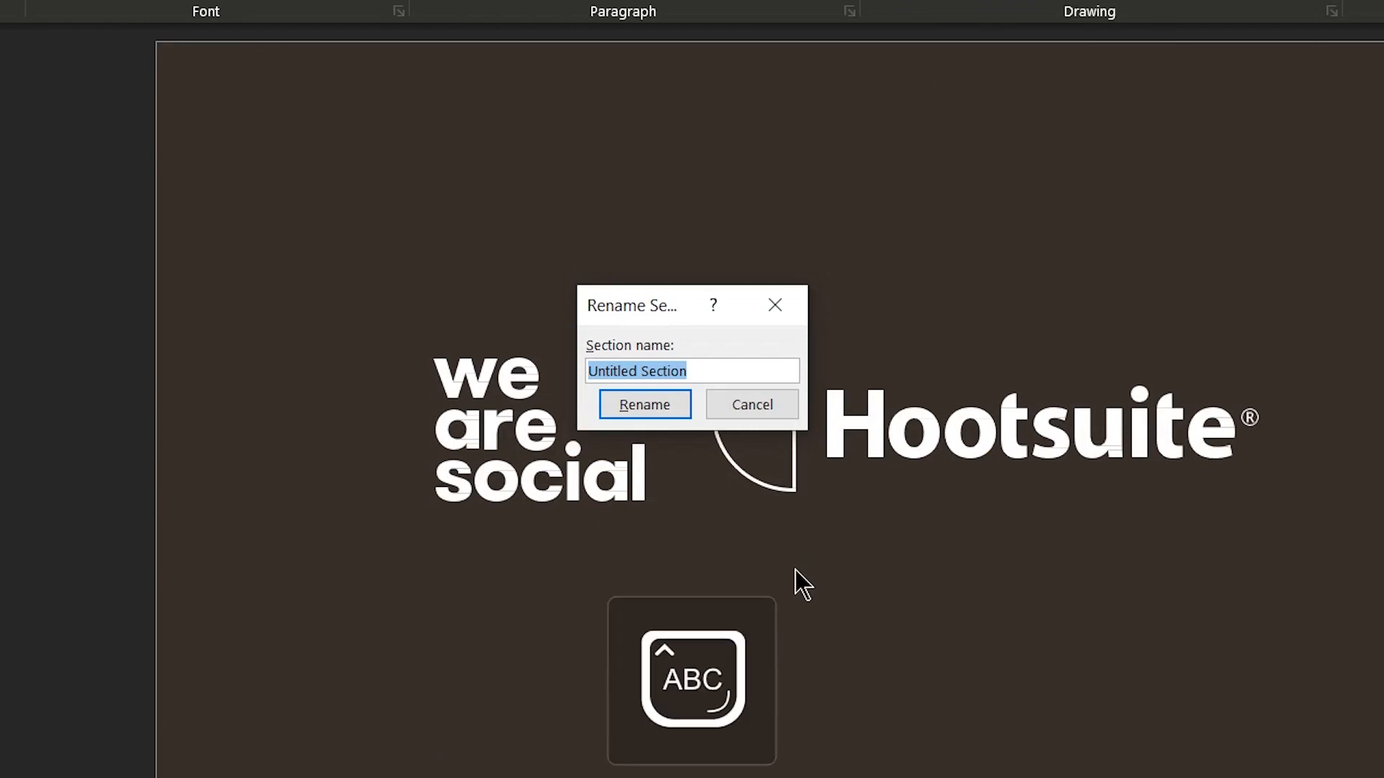
# Name the new section INTRO and dismiss the section linking tip
pyautogui.write('INTRO')
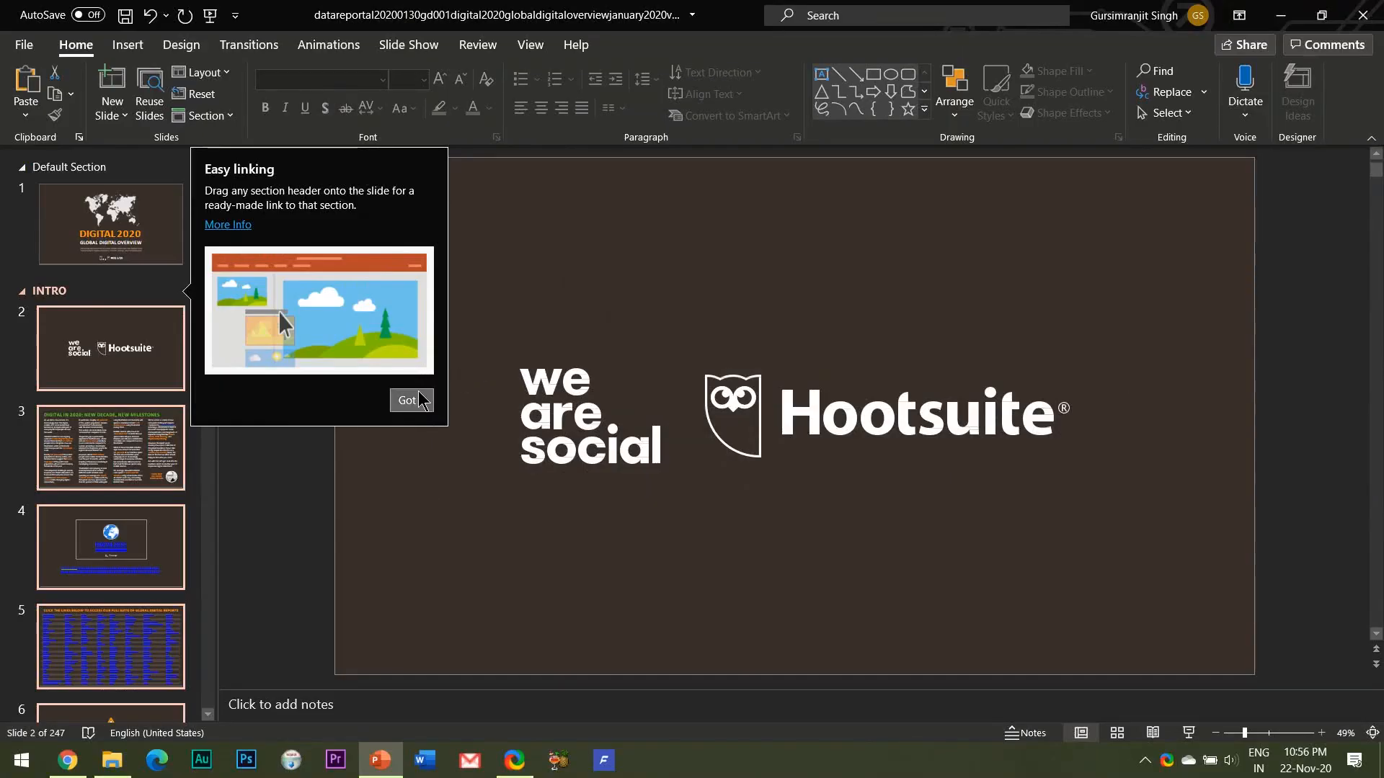
pyautogui.click(410, 399)
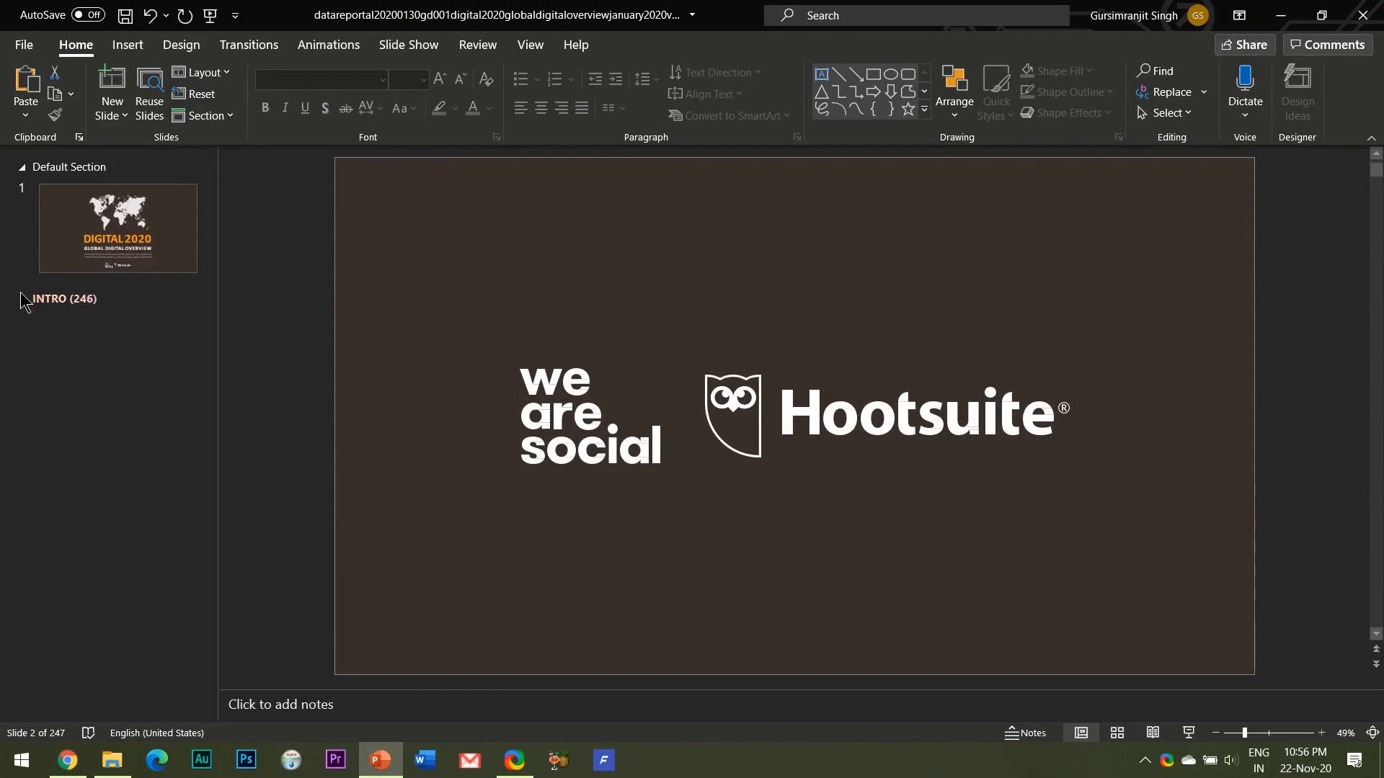
pyautogui.moveTo(22, 299)
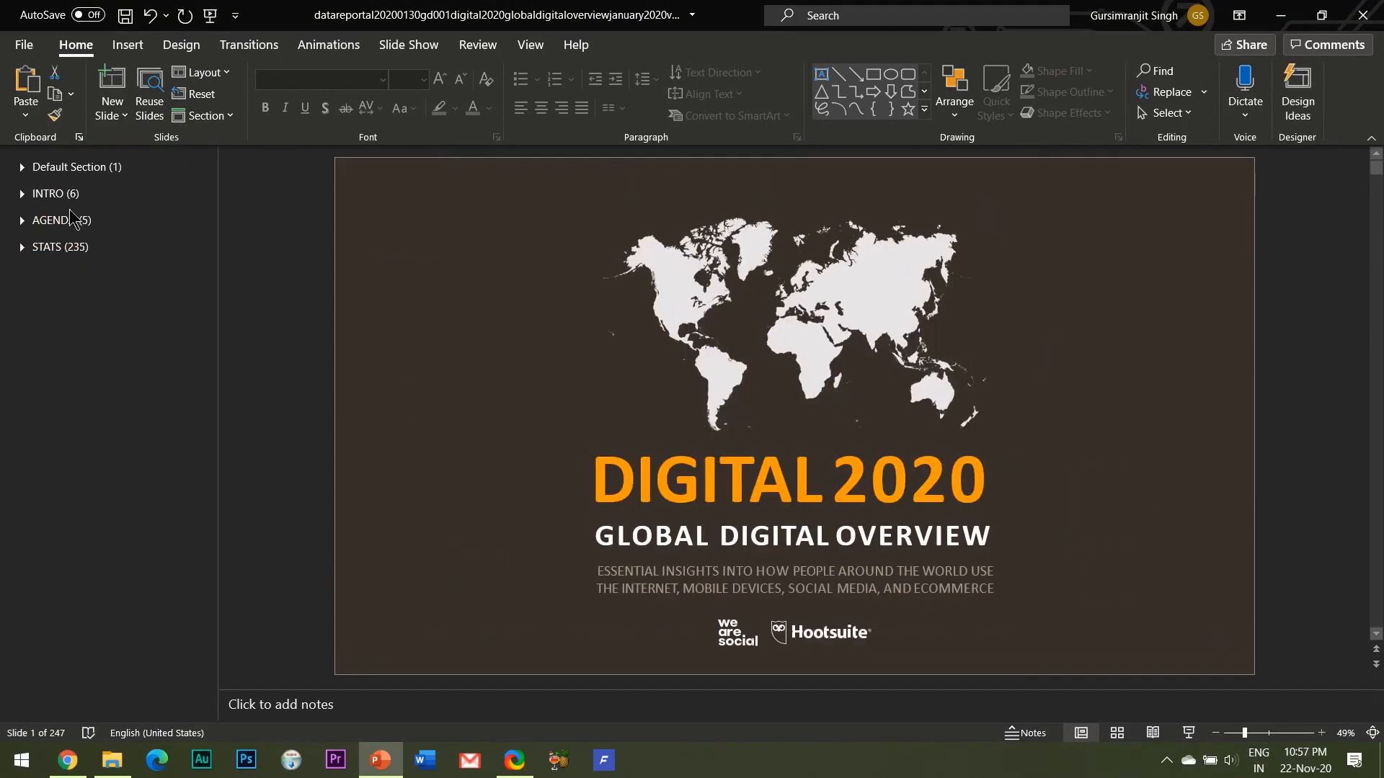
# Remove the AGENDA section via its context menu, then expand the STATS section
pyautogui.rightClick(49, 193)
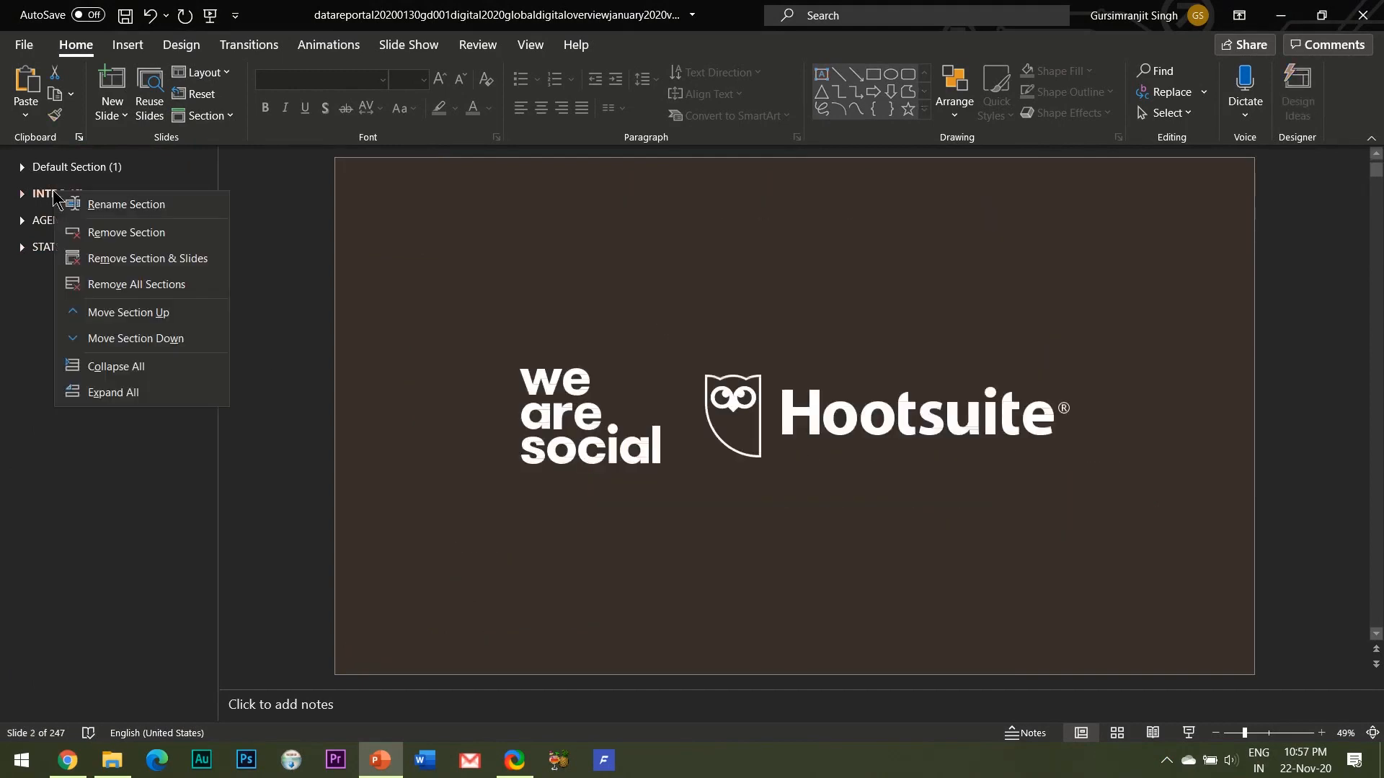
pyautogui.moveTo(118, 344)
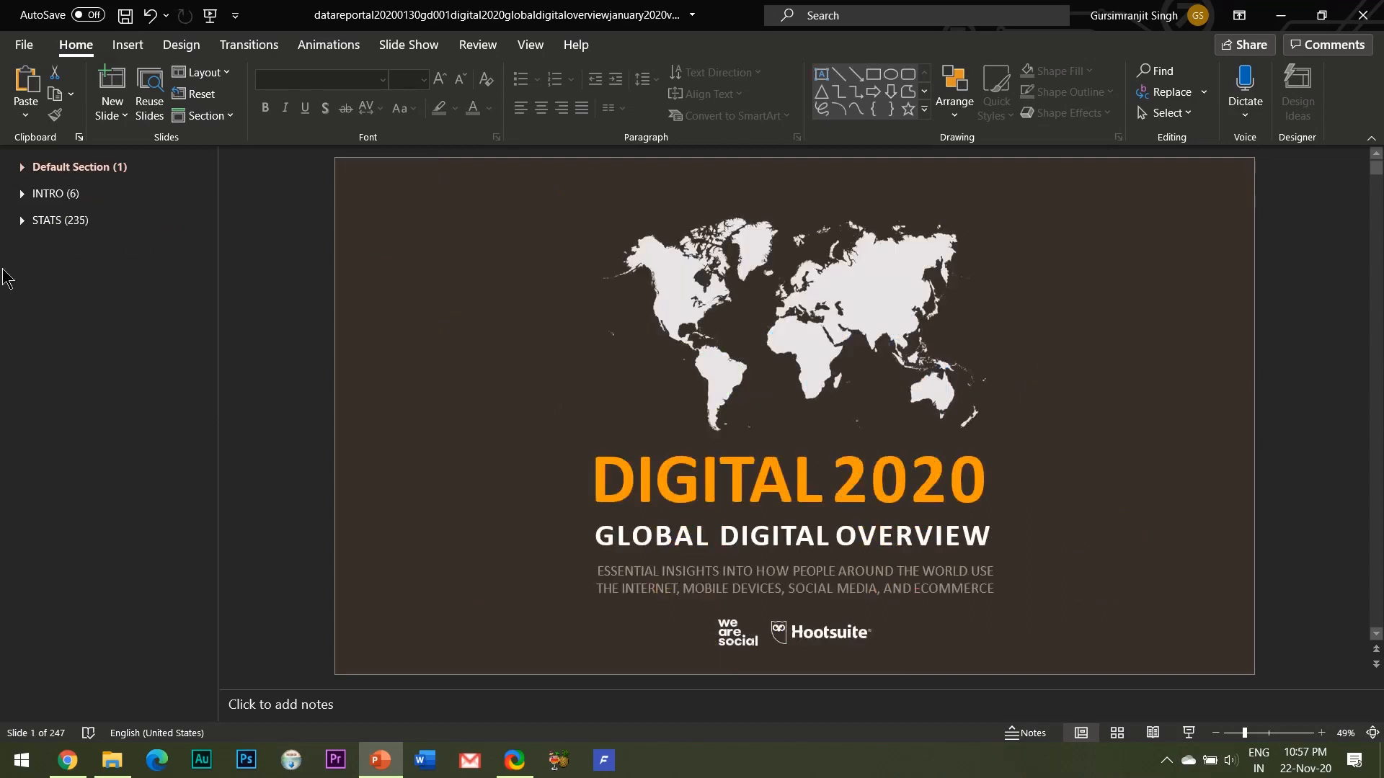
pyautogui.moveTo(112, 235)
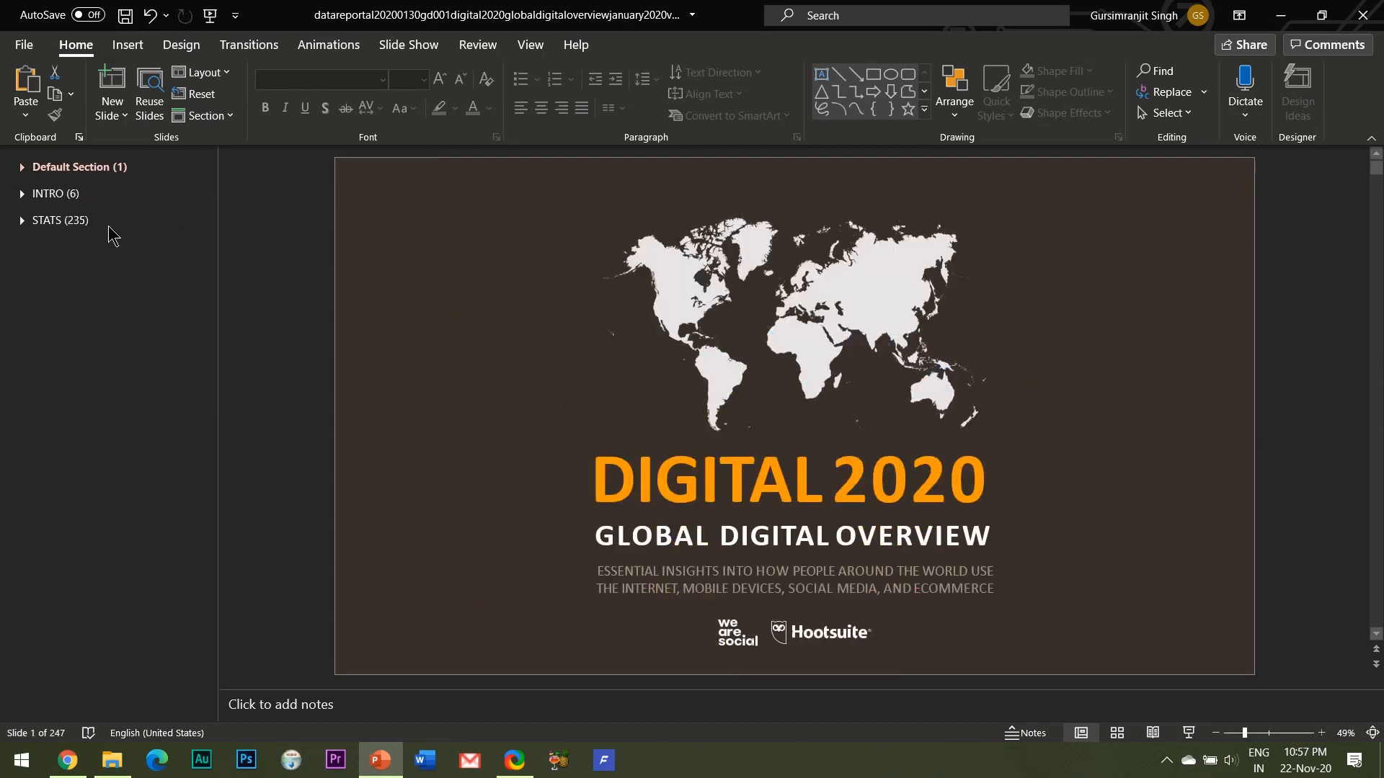
pyautogui.rightClick(55, 193)
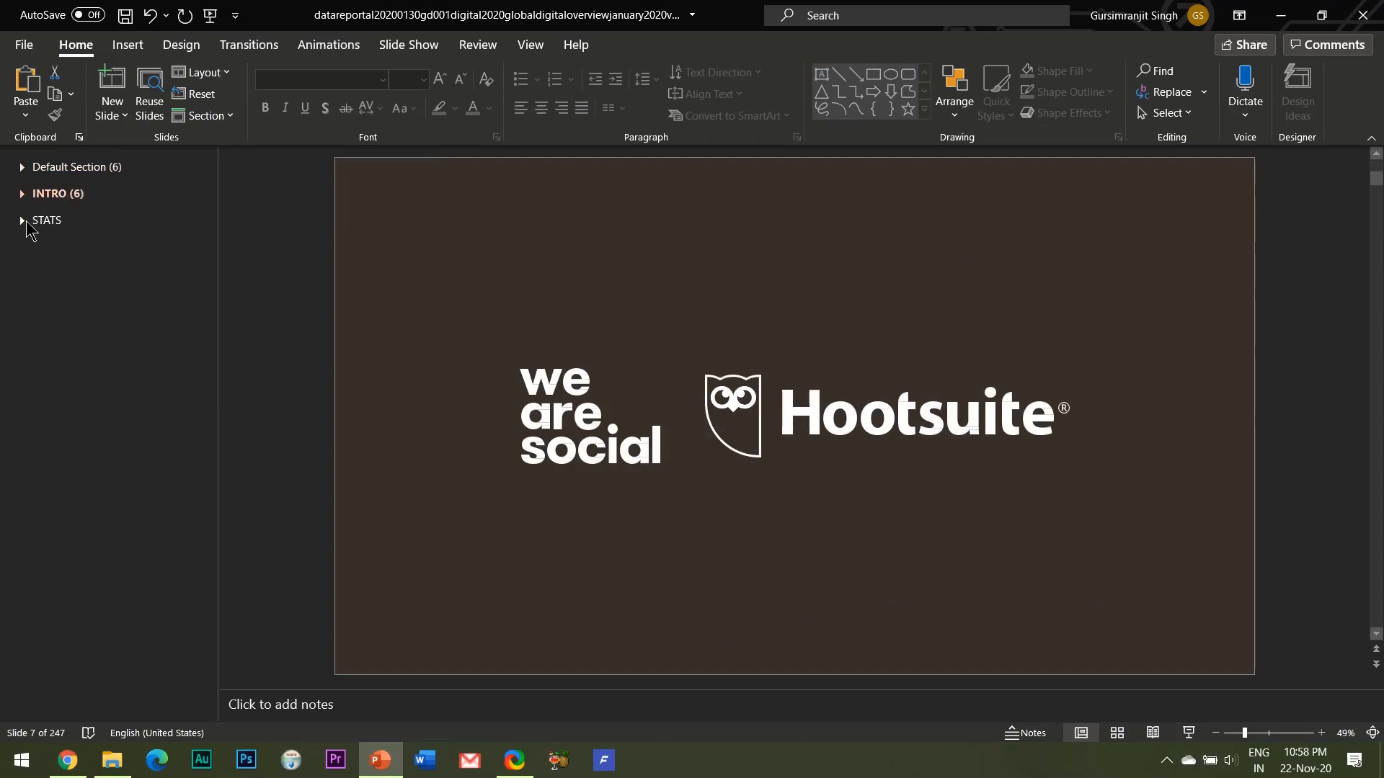
pyautogui.click(46, 219)
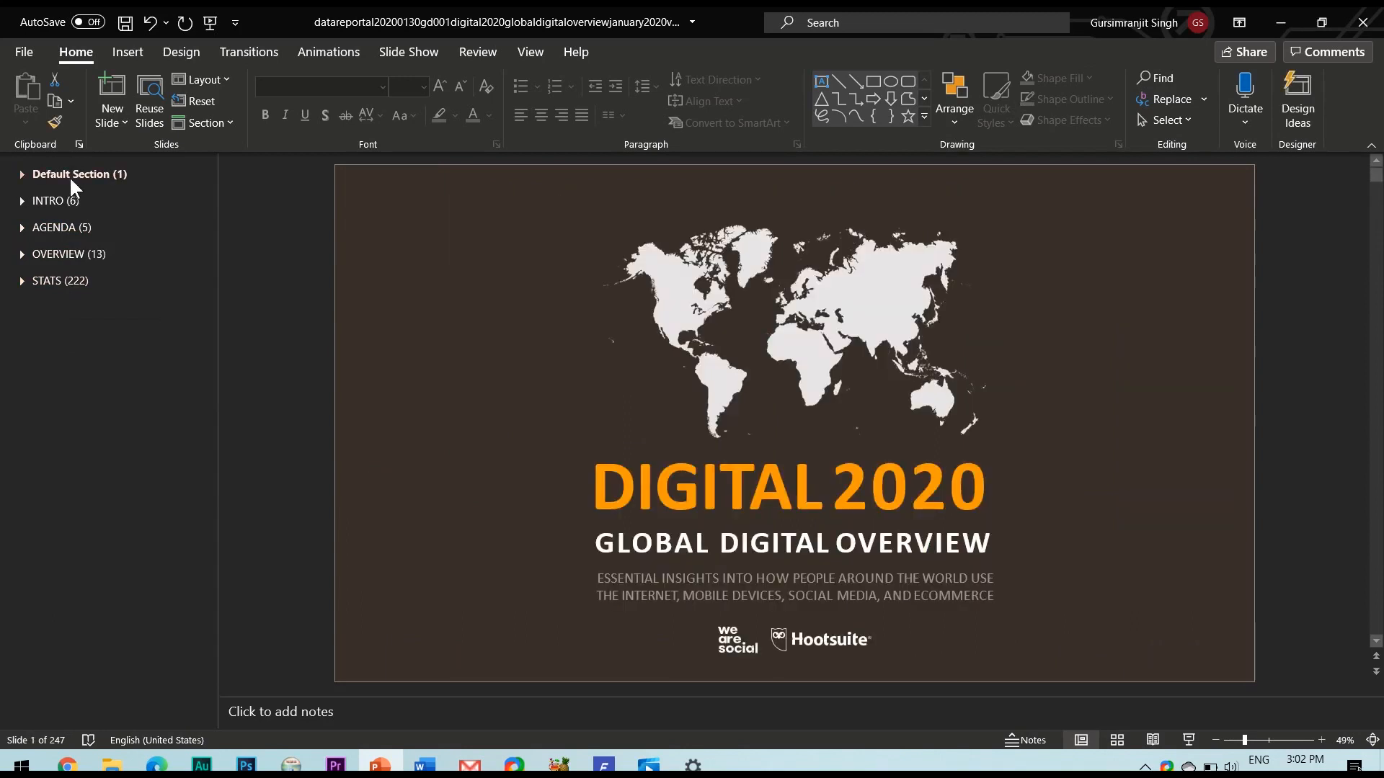
# Expand the Default Section and list the Insert ribbon's zoom link types
pyautogui.click(22, 175)
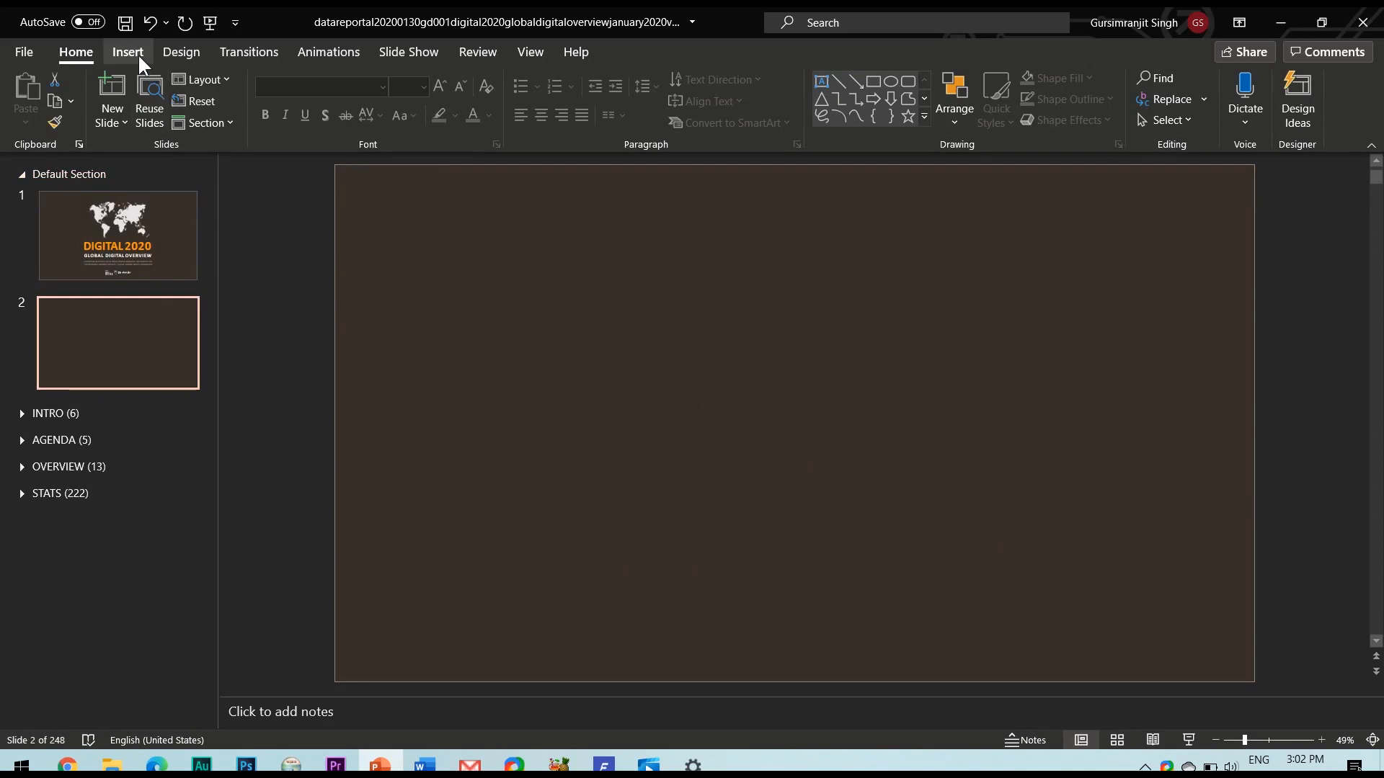
pyautogui.click(126, 52)
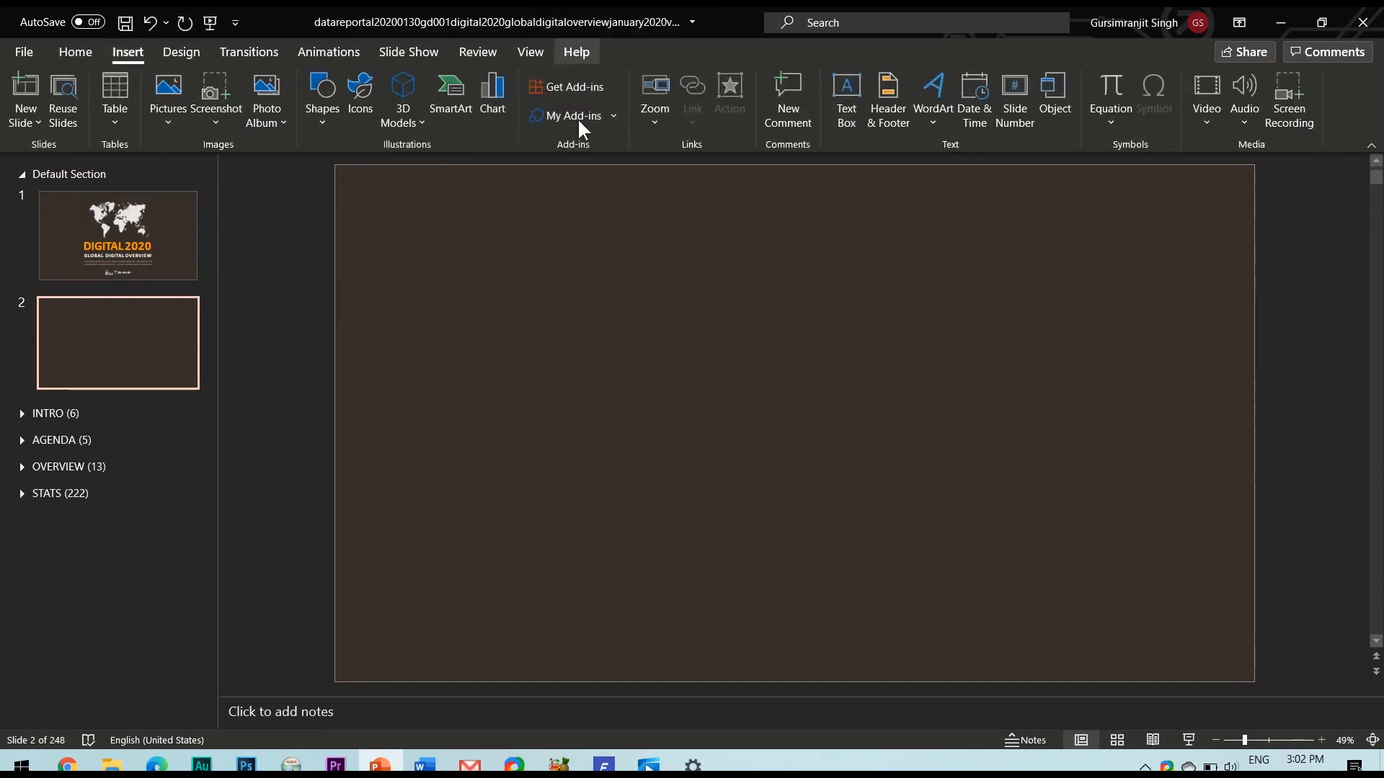
pyautogui.click(654, 96)
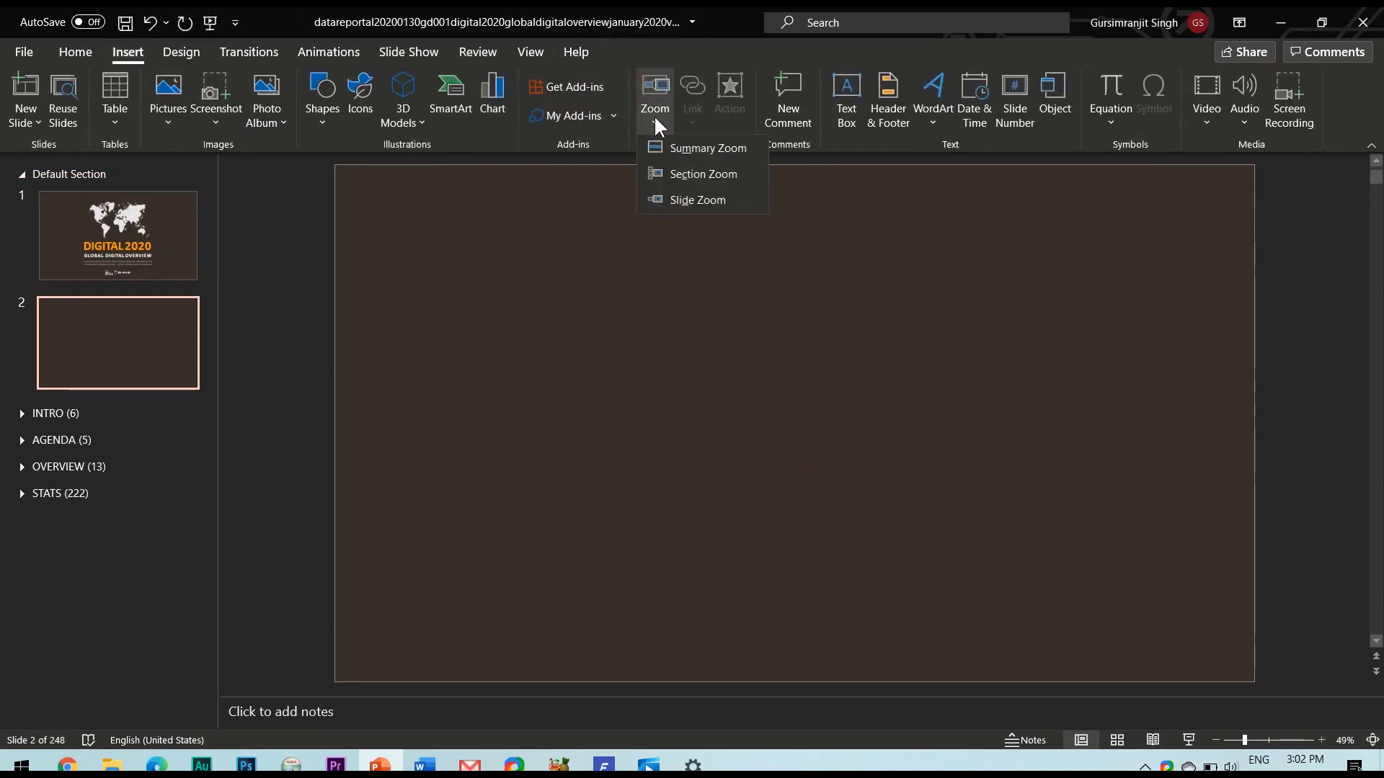
pyautogui.moveTo(706, 147)
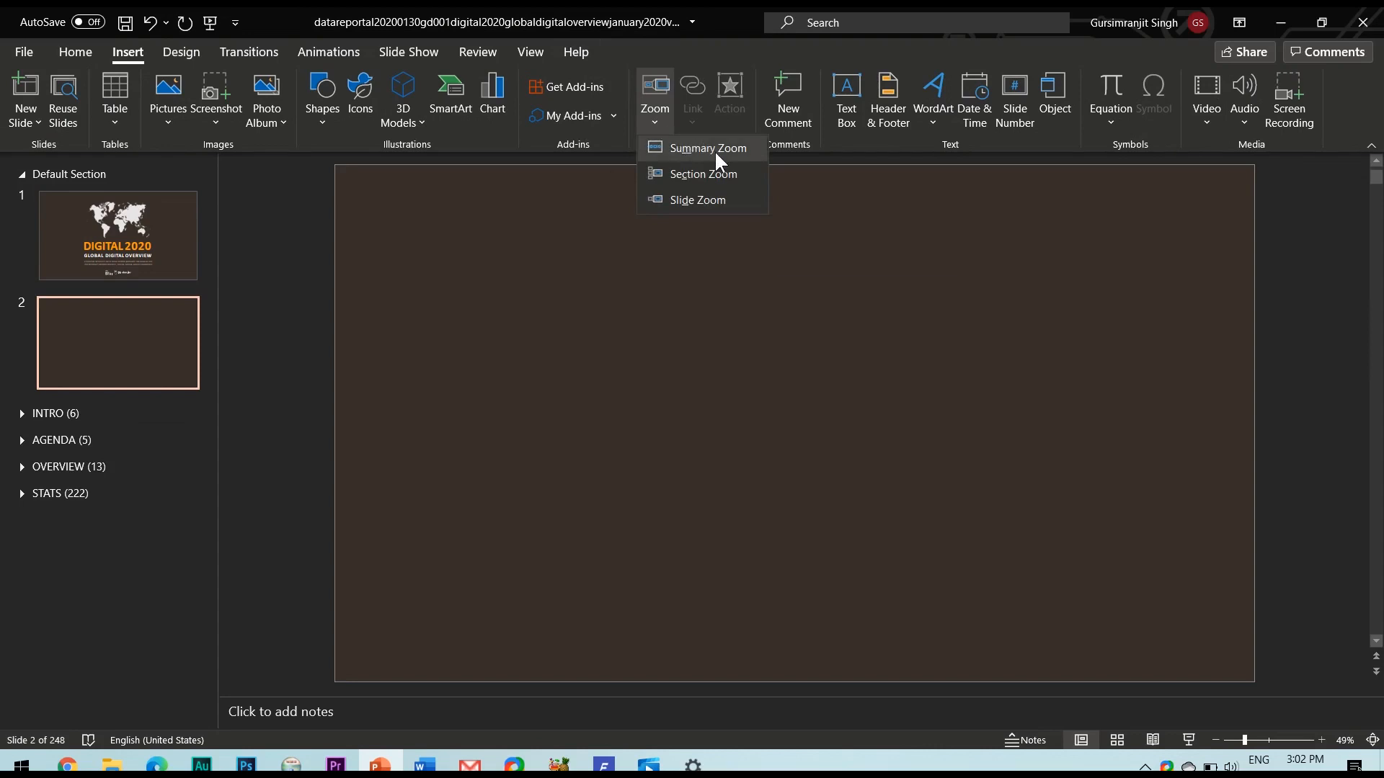
pyautogui.moveTo(708, 149)
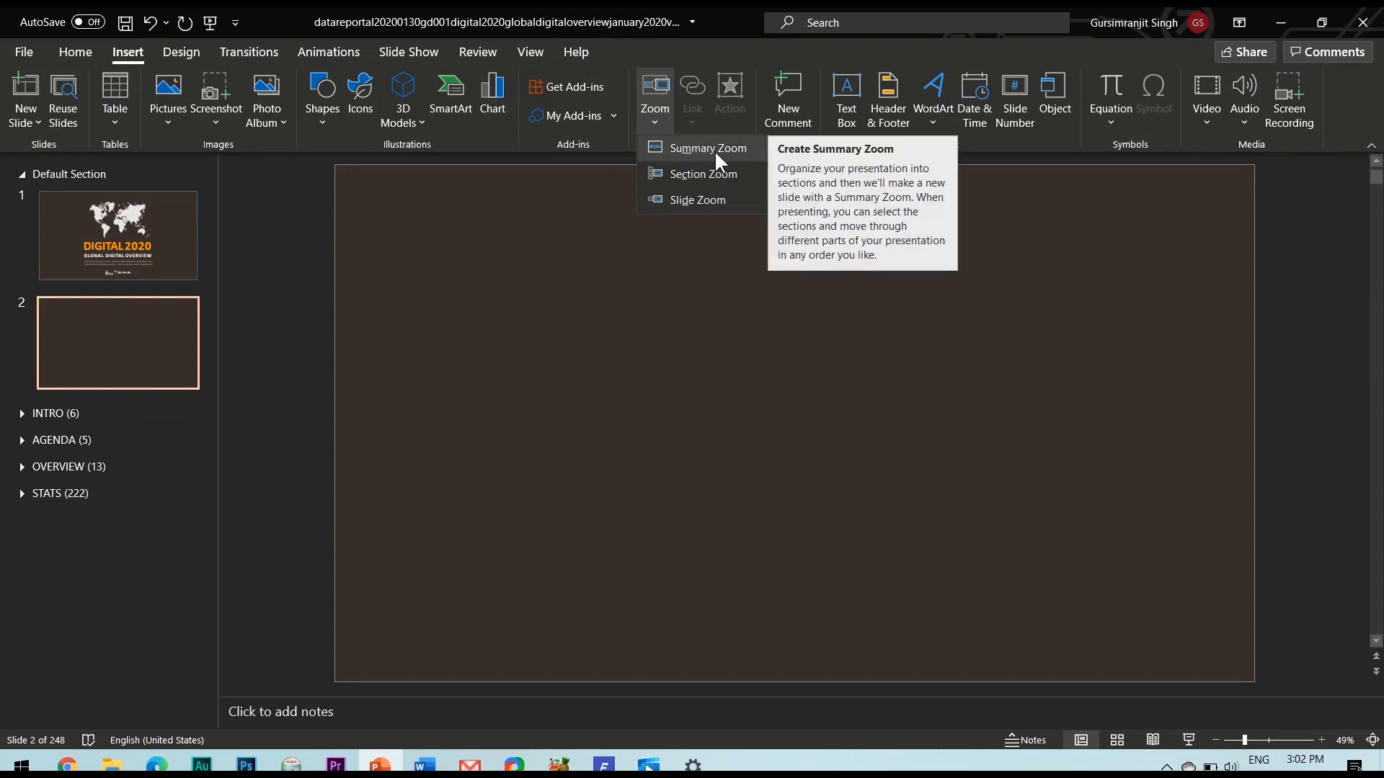
pyautogui.moveTo(715, 187)
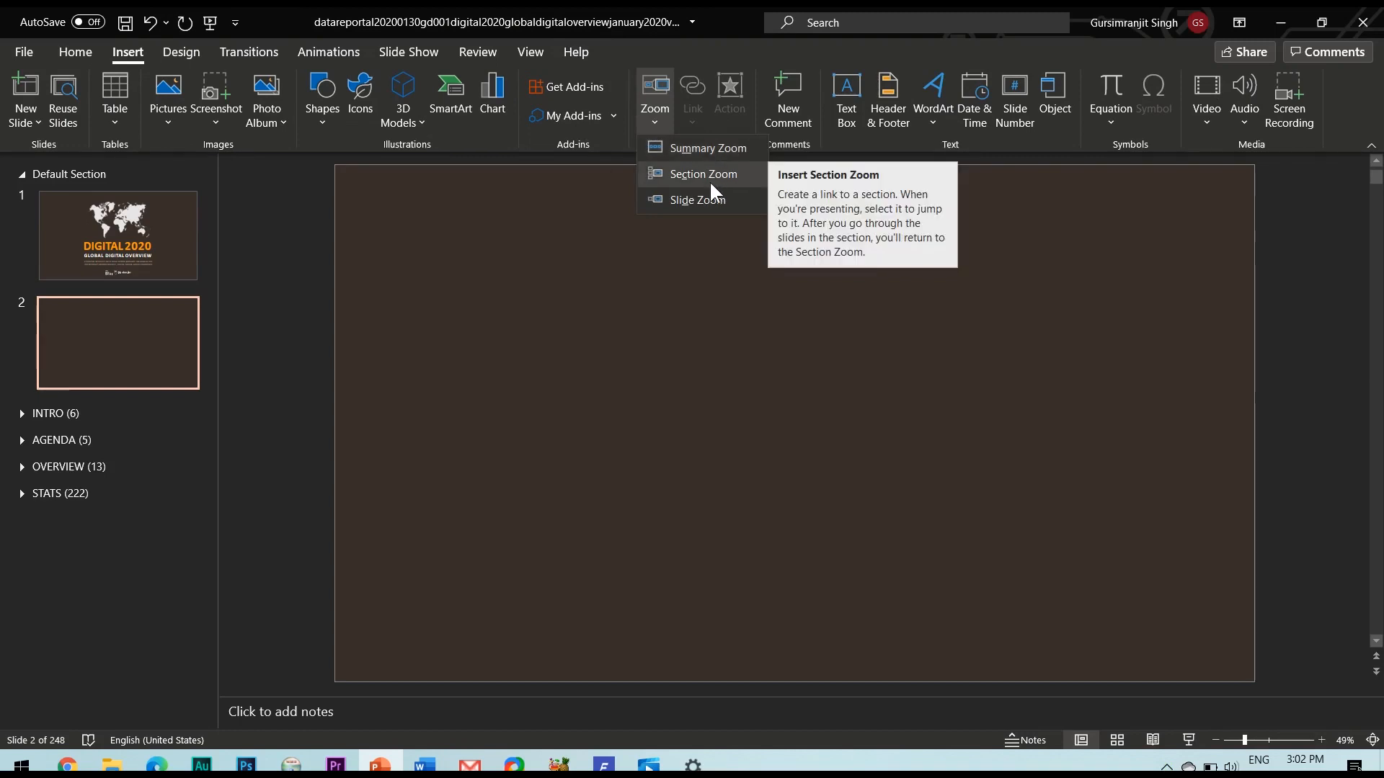
pyautogui.moveTo(696, 186)
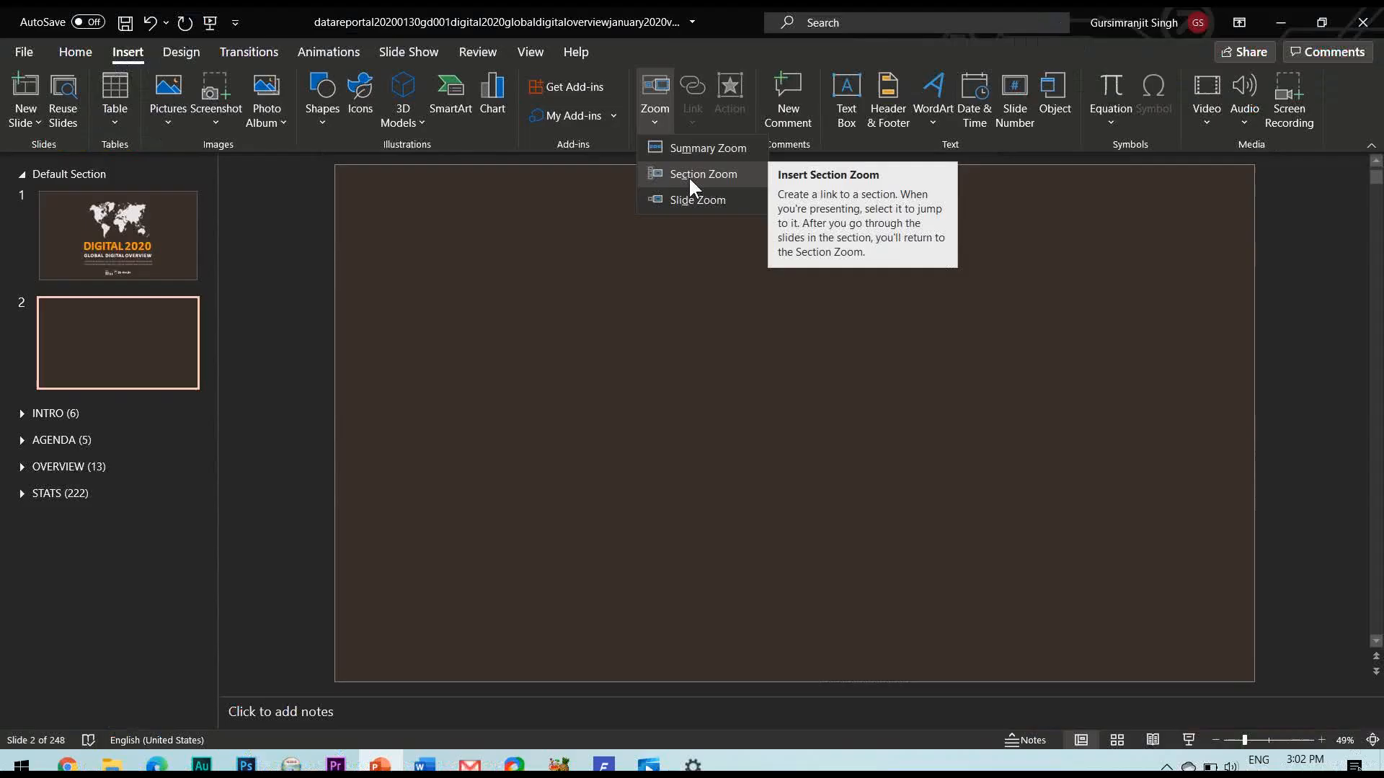
pyautogui.click(702, 174)
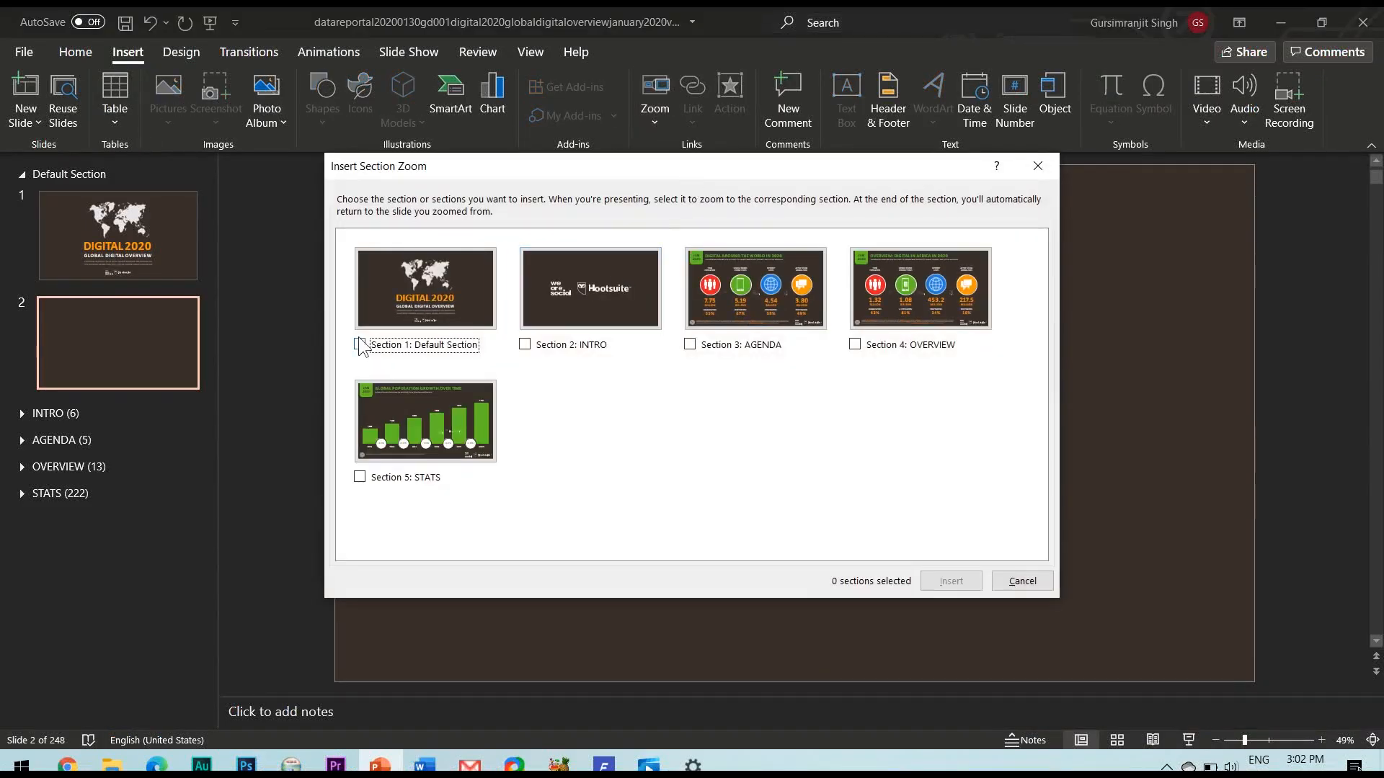
pyautogui.click(689, 344)
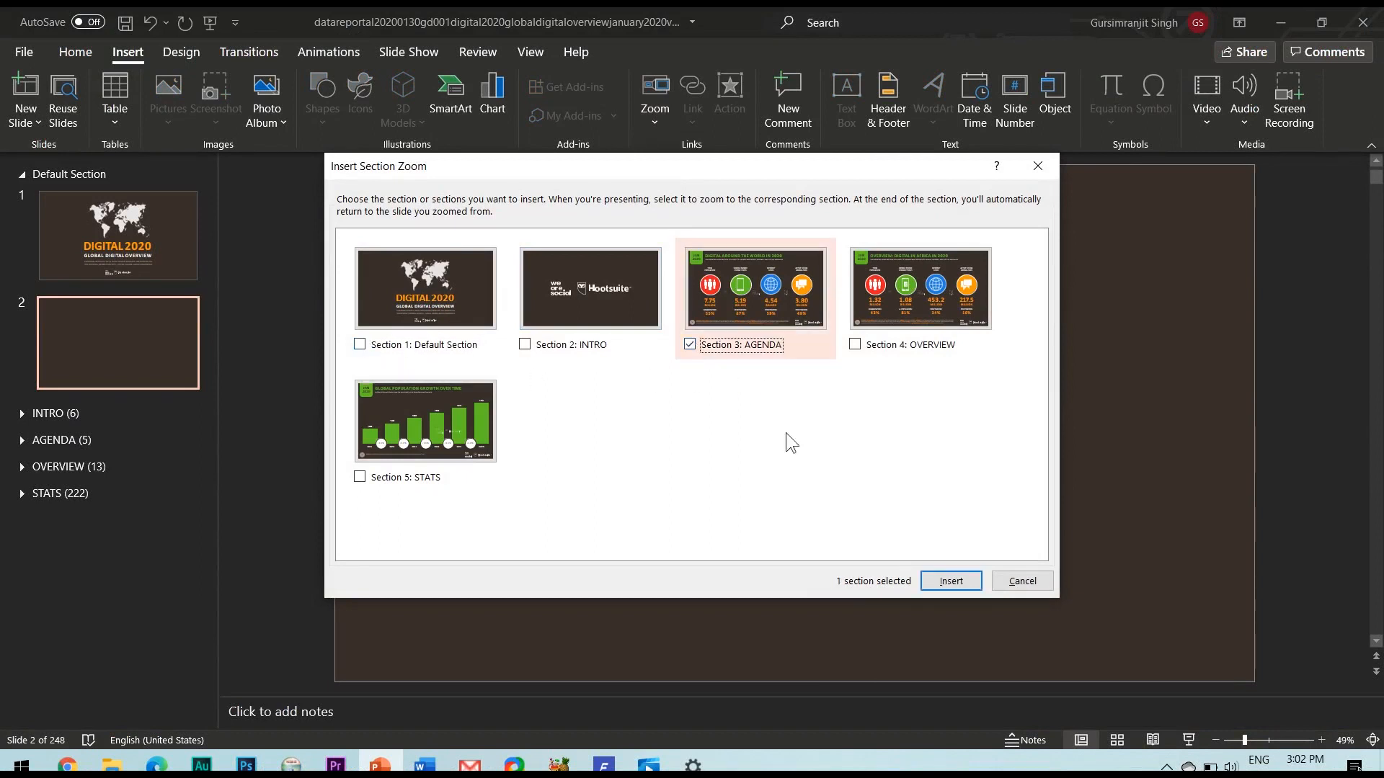
pyautogui.click(950, 581)
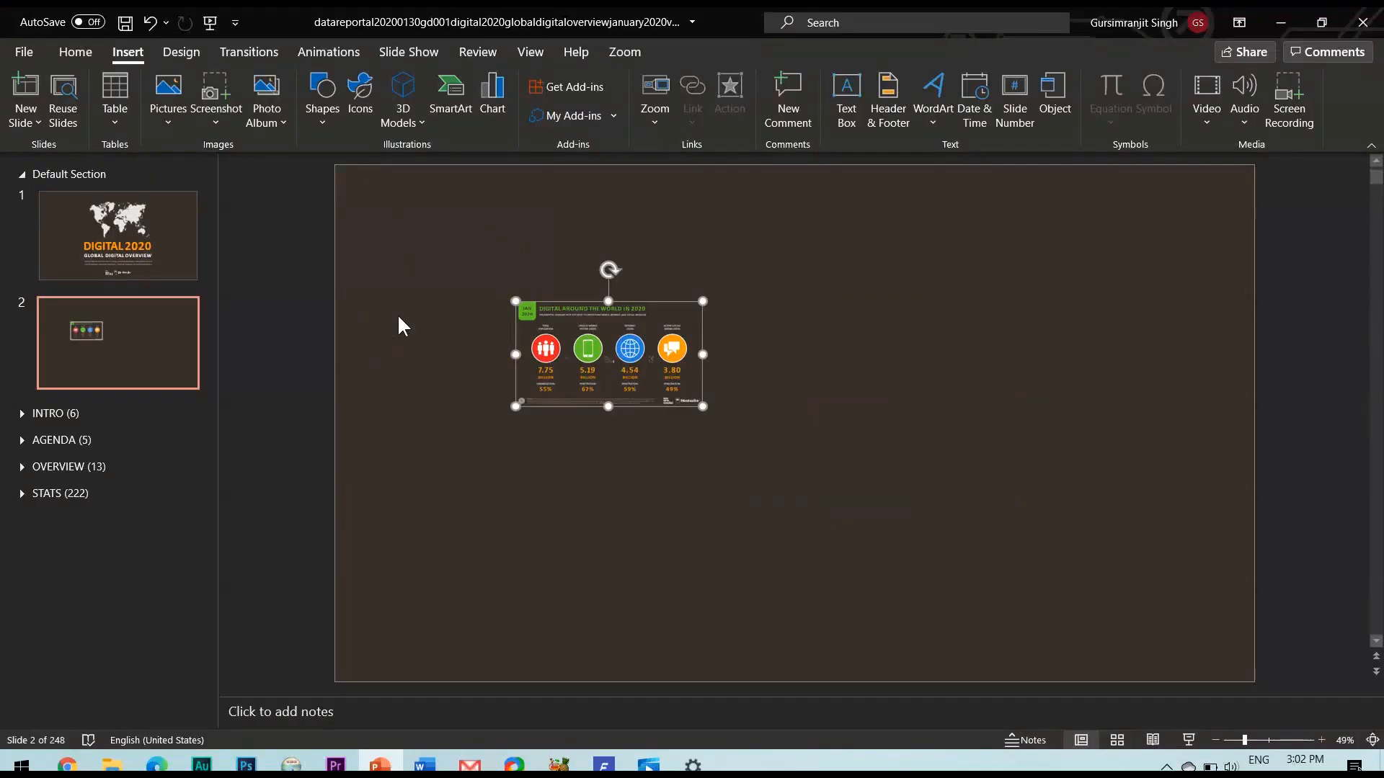
pyautogui.press('Delete')
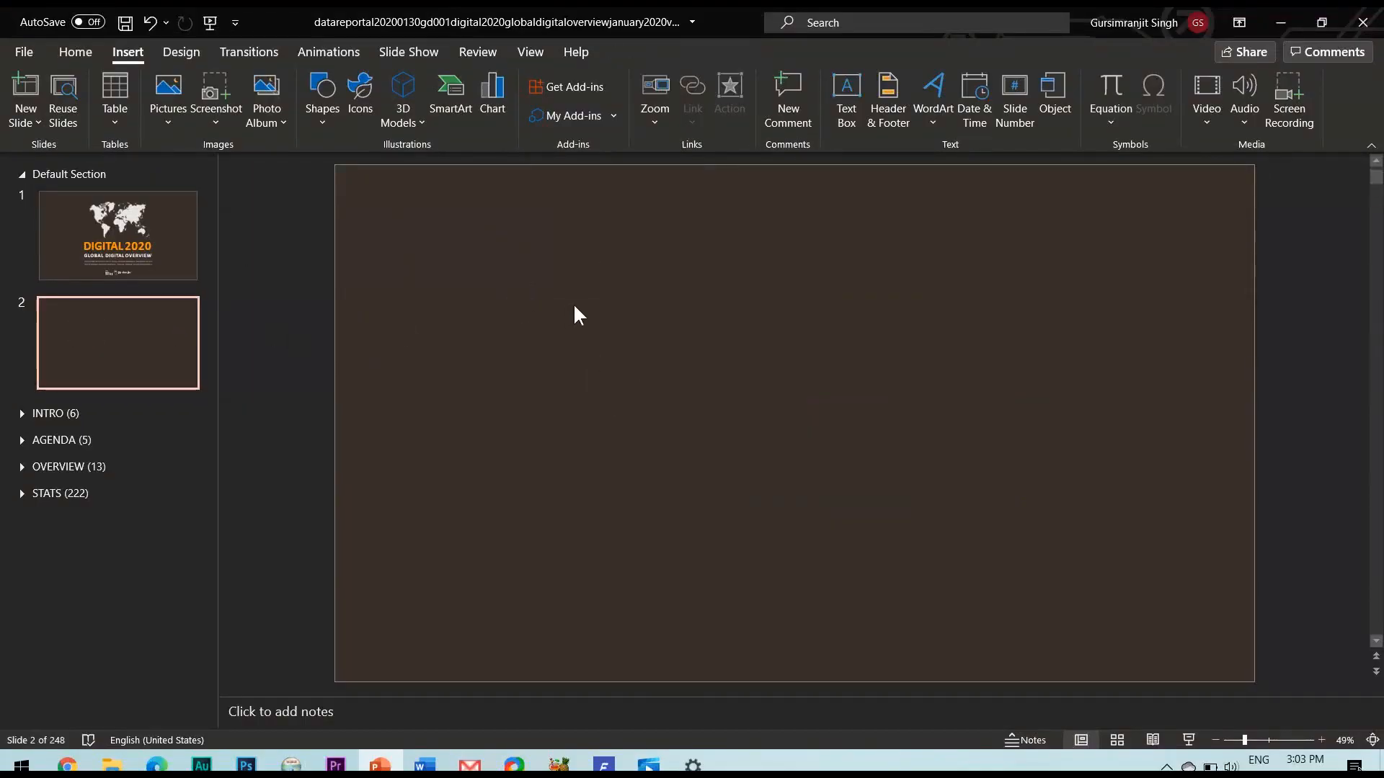
# Insert a Summary Zoom from the four checked slides and dismiss its tip
pyautogui.click(654, 96)
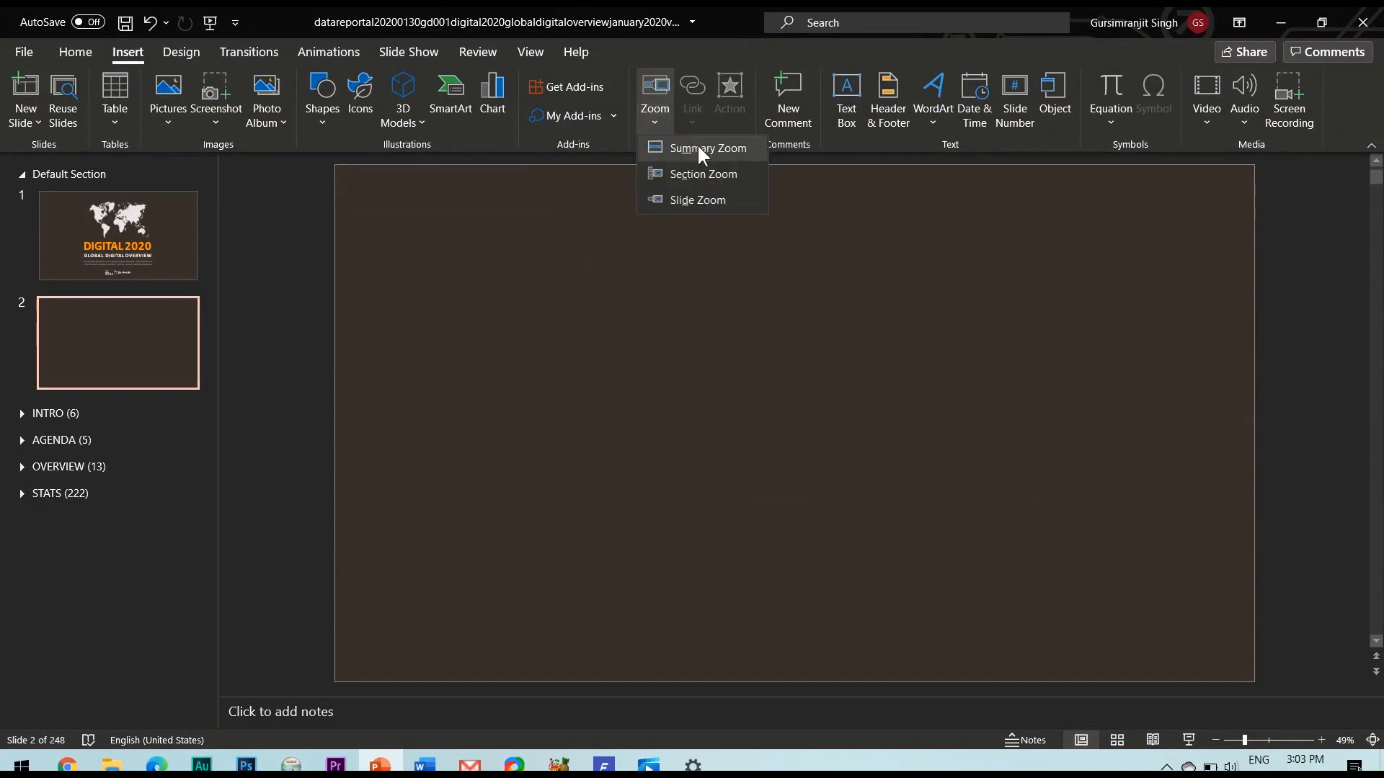
pyautogui.moveTo(706, 147)
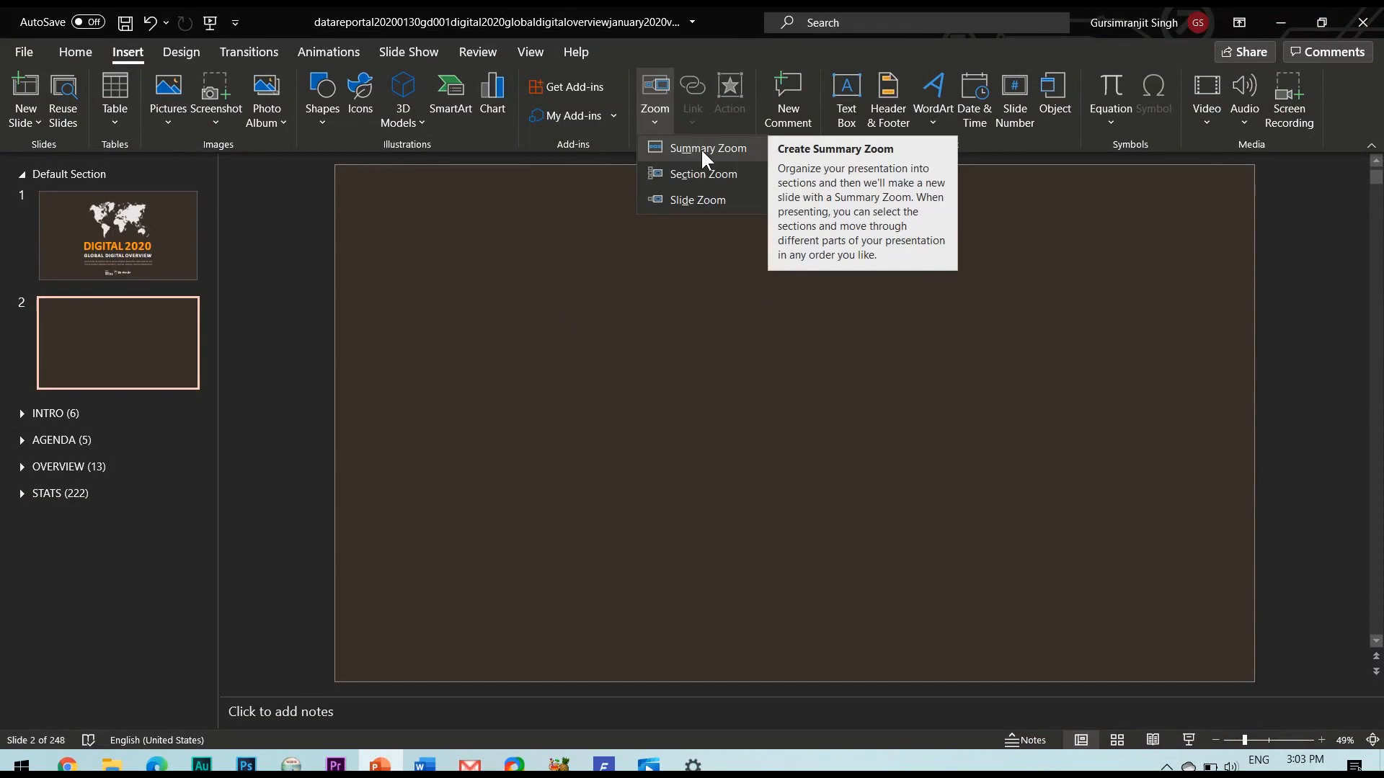
pyautogui.click(709, 149)
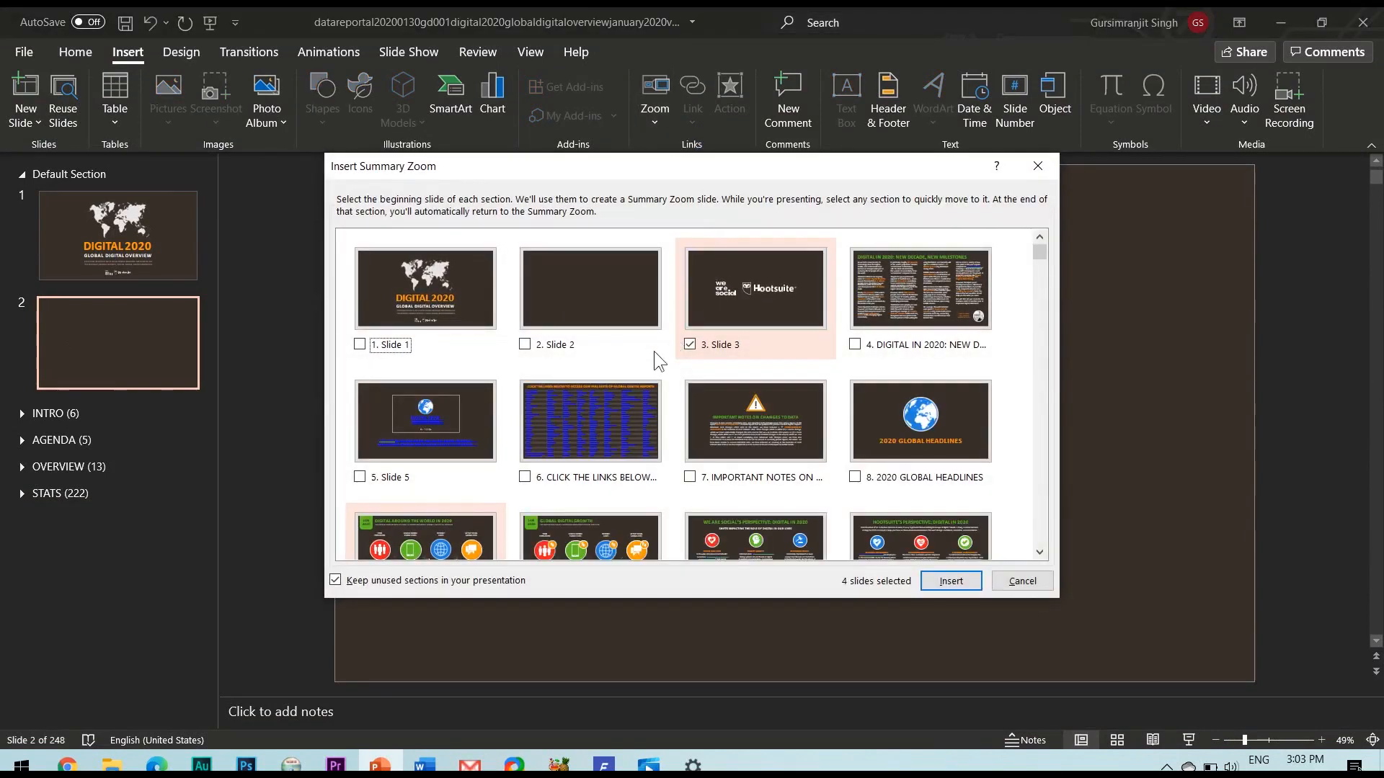
pyautogui.moveTo(627, 359)
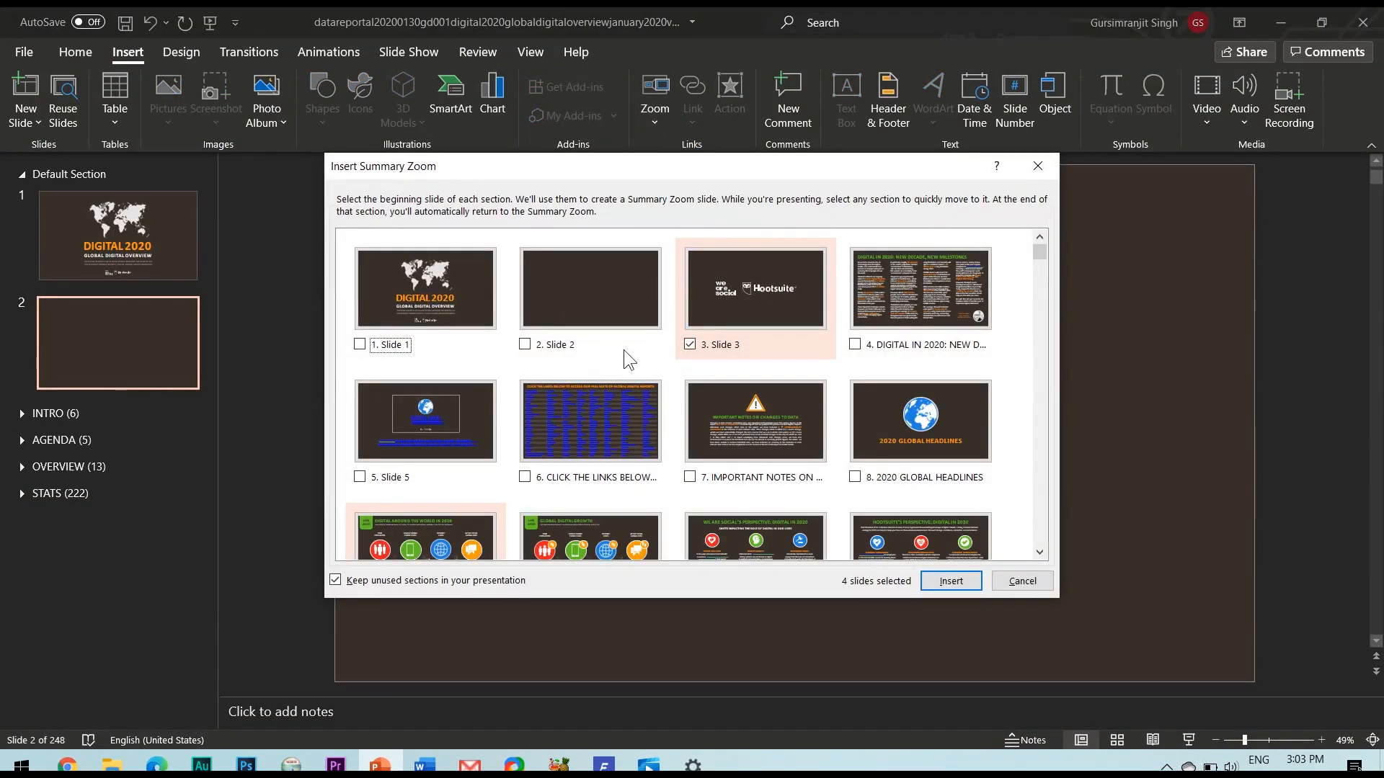
pyautogui.scroll(-3)
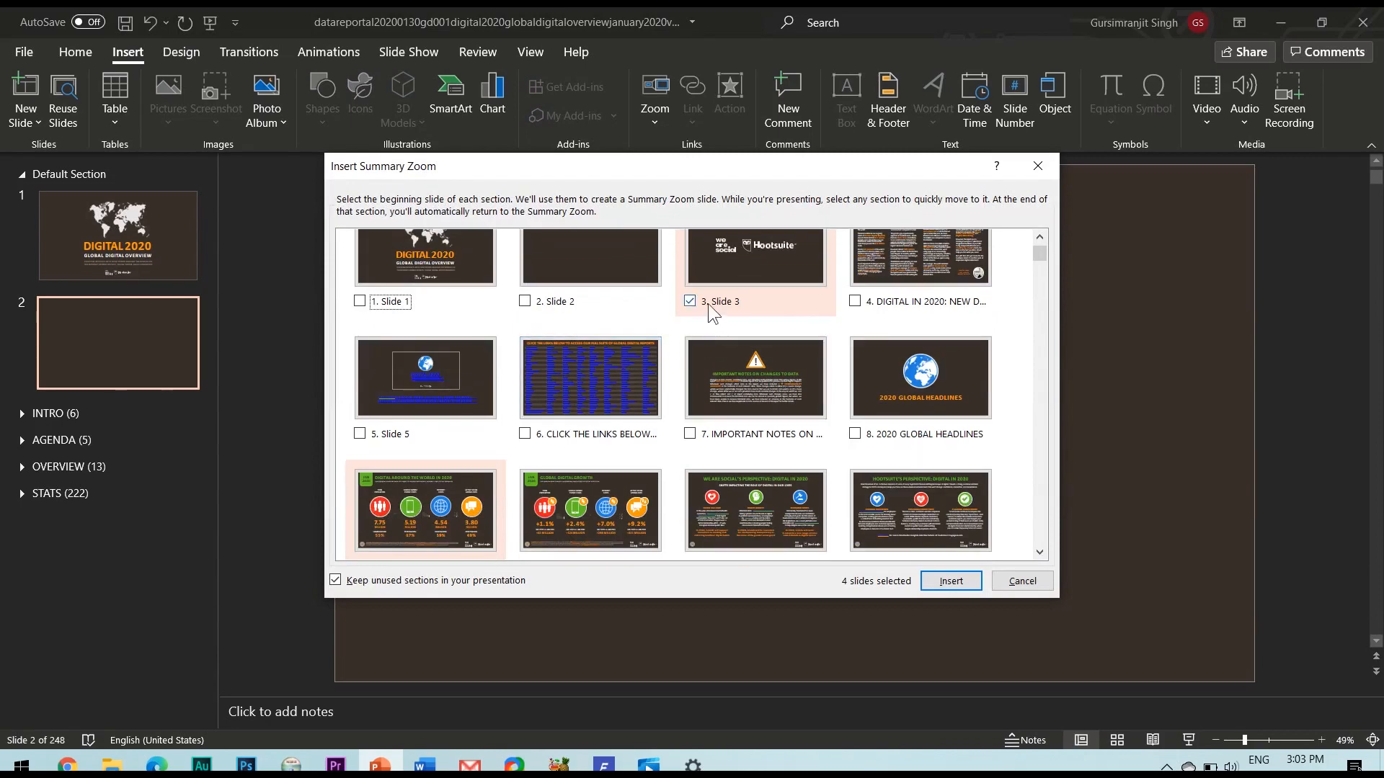
pyautogui.scroll(-3)
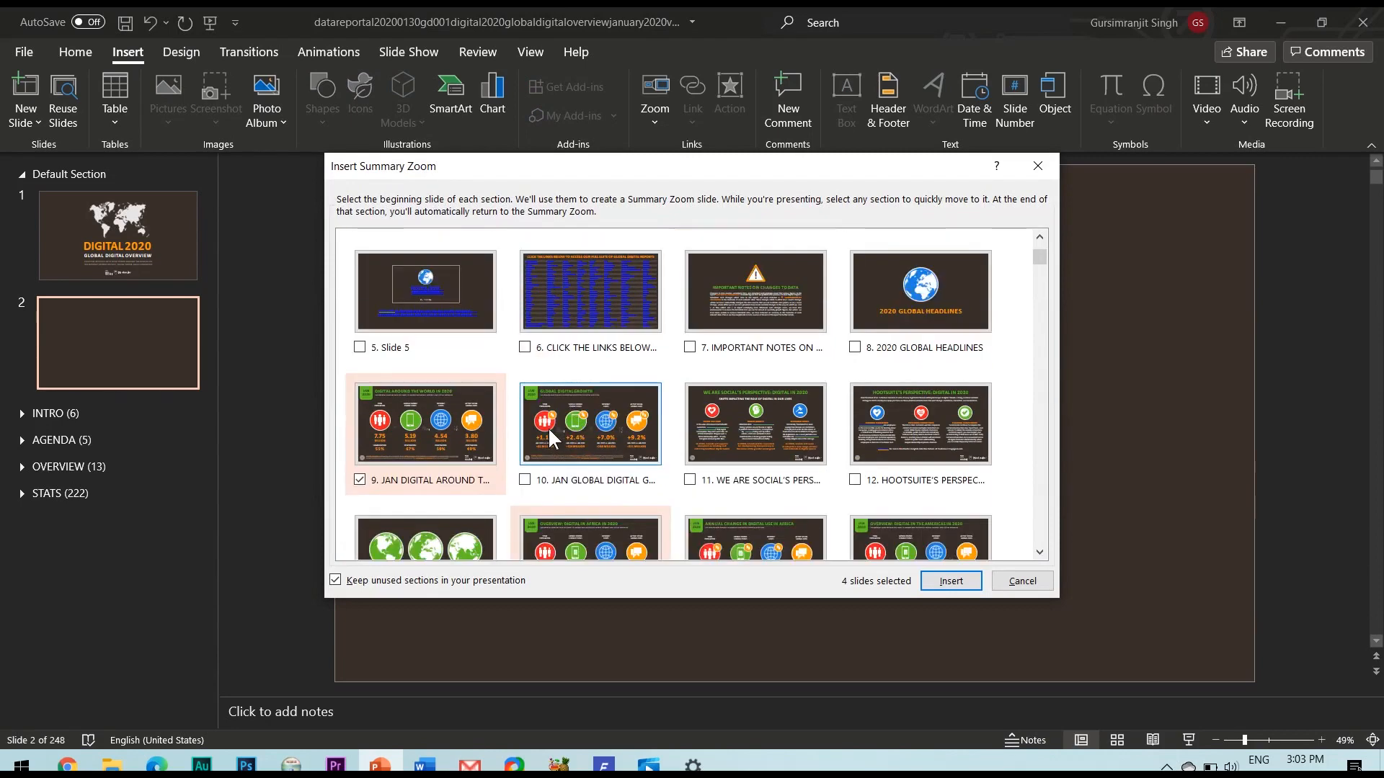
pyautogui.scroll(-3)
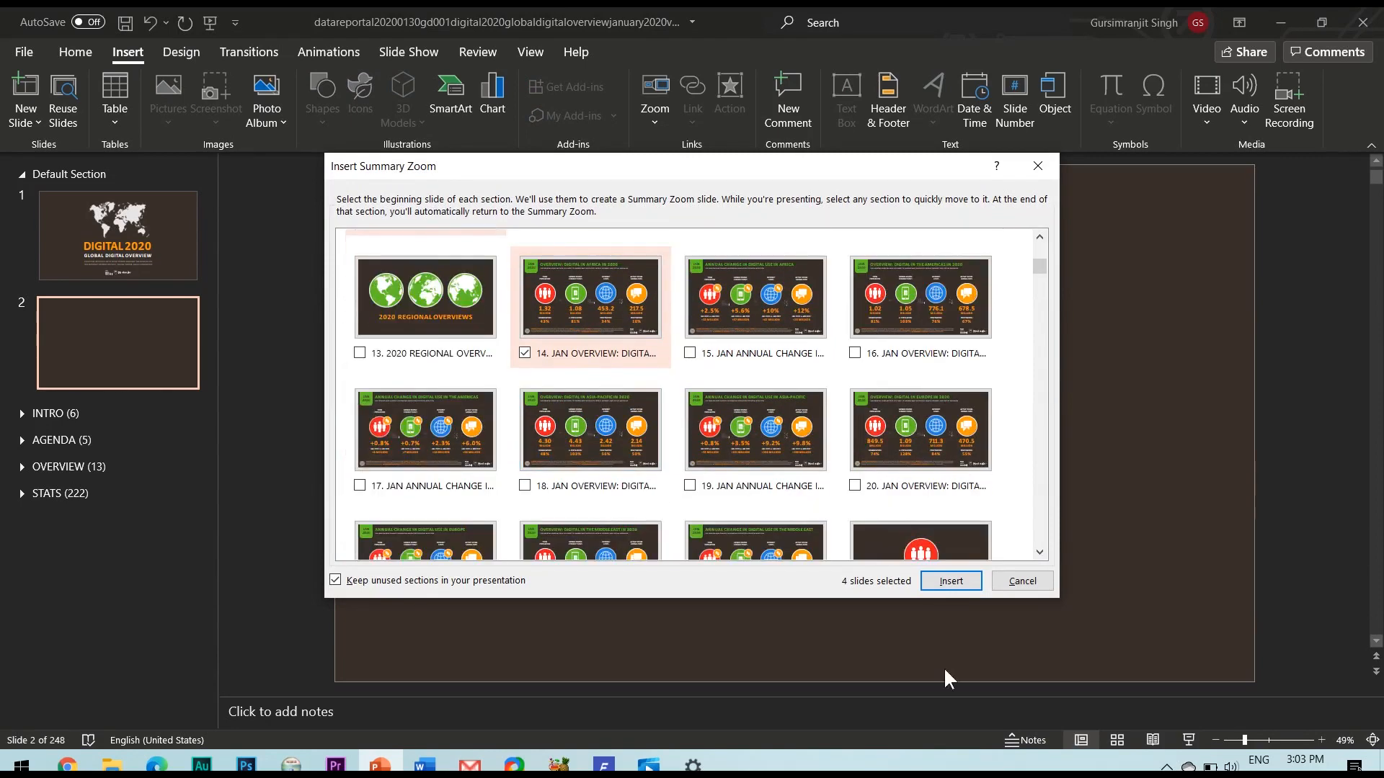
pyautogui.click(950, 581)
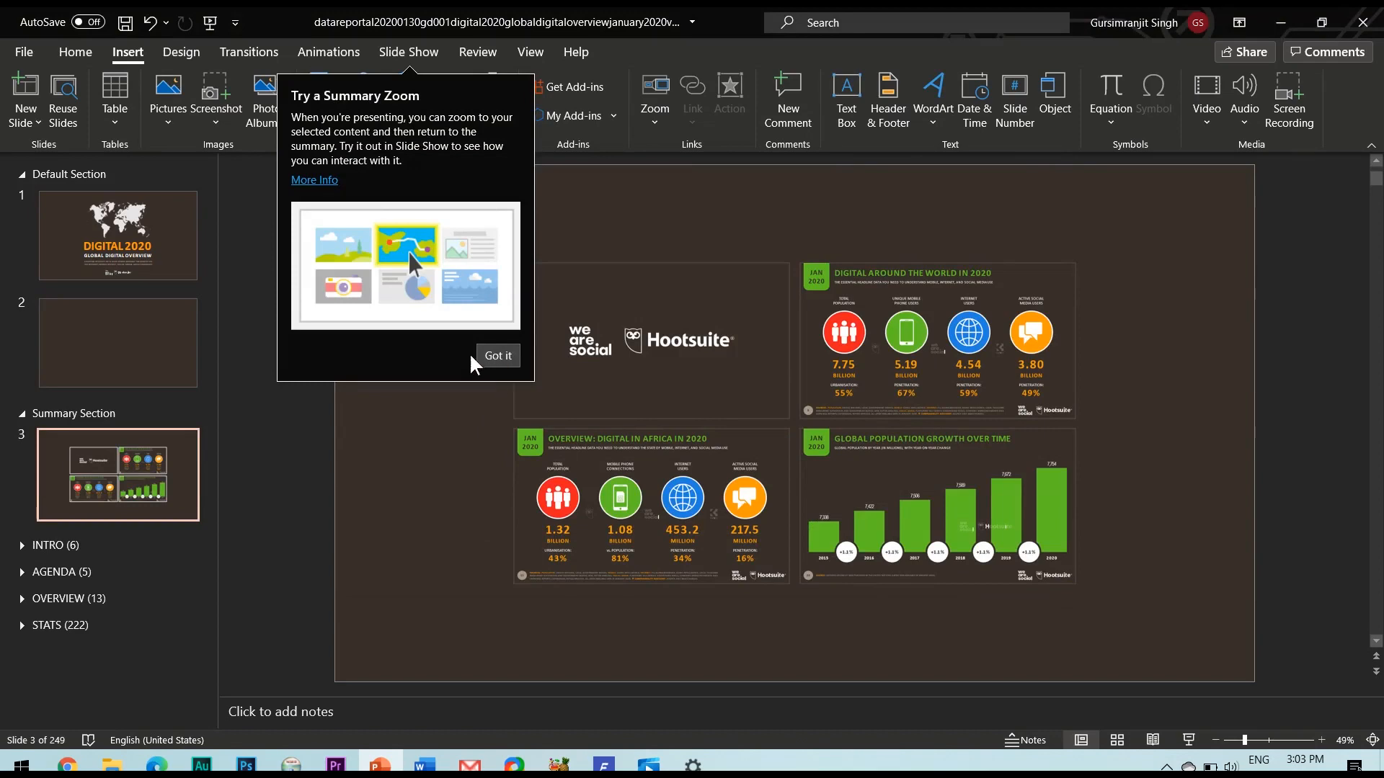
pyautogui.click(497, 356)
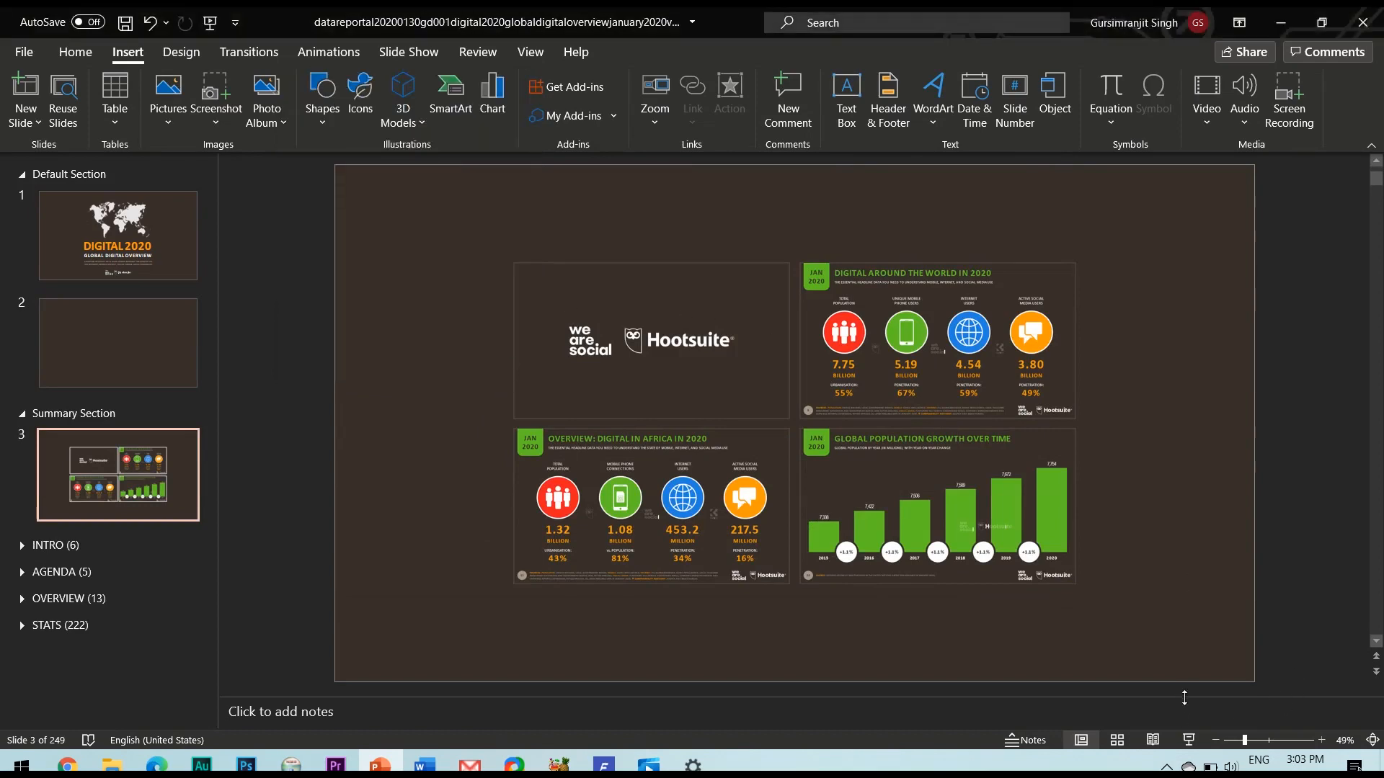
pyautogui.moveTo(1187, 739)
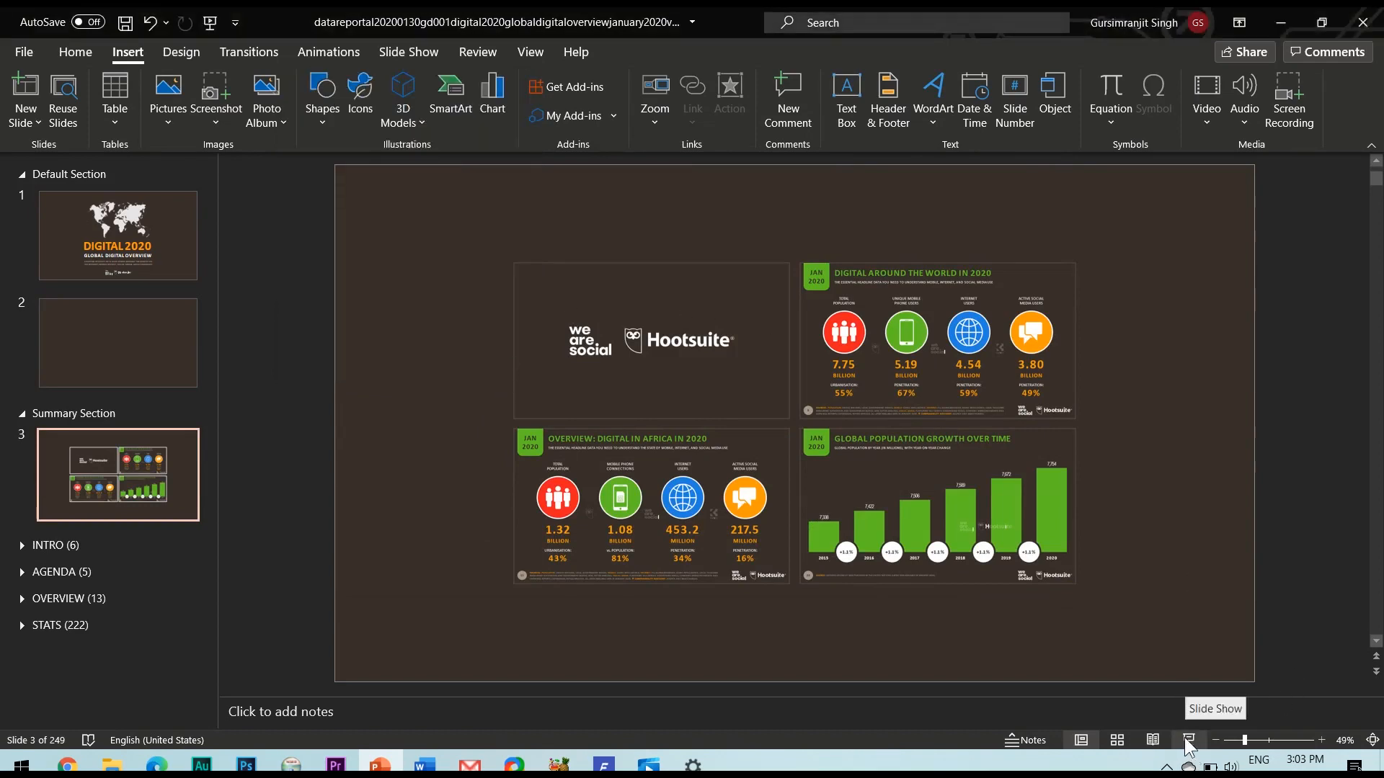